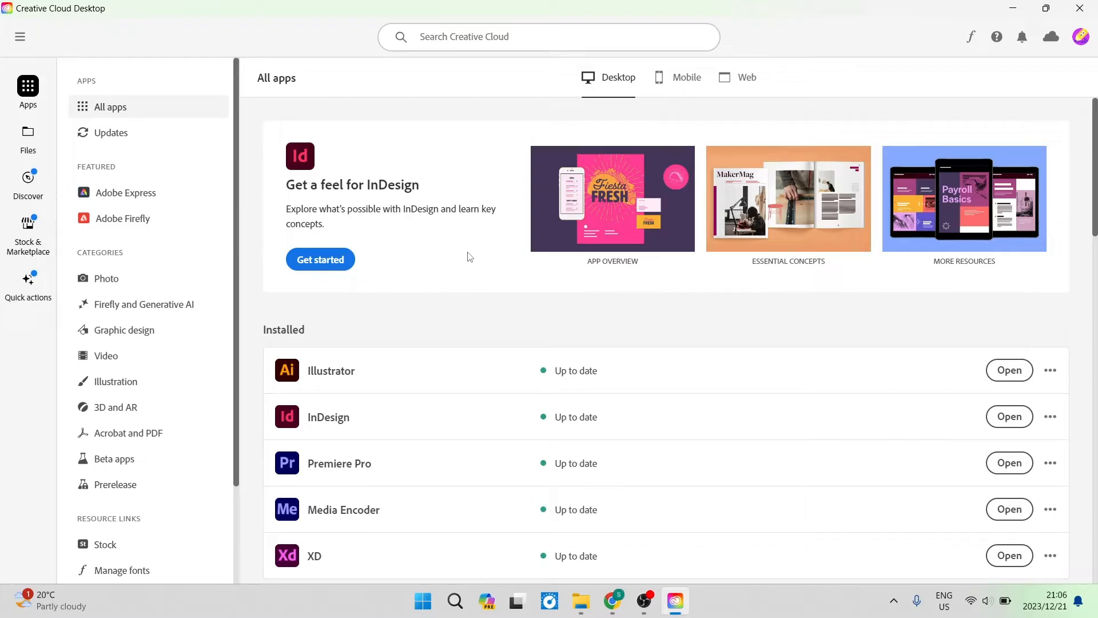
pyautogui.moveTo(480, 259)
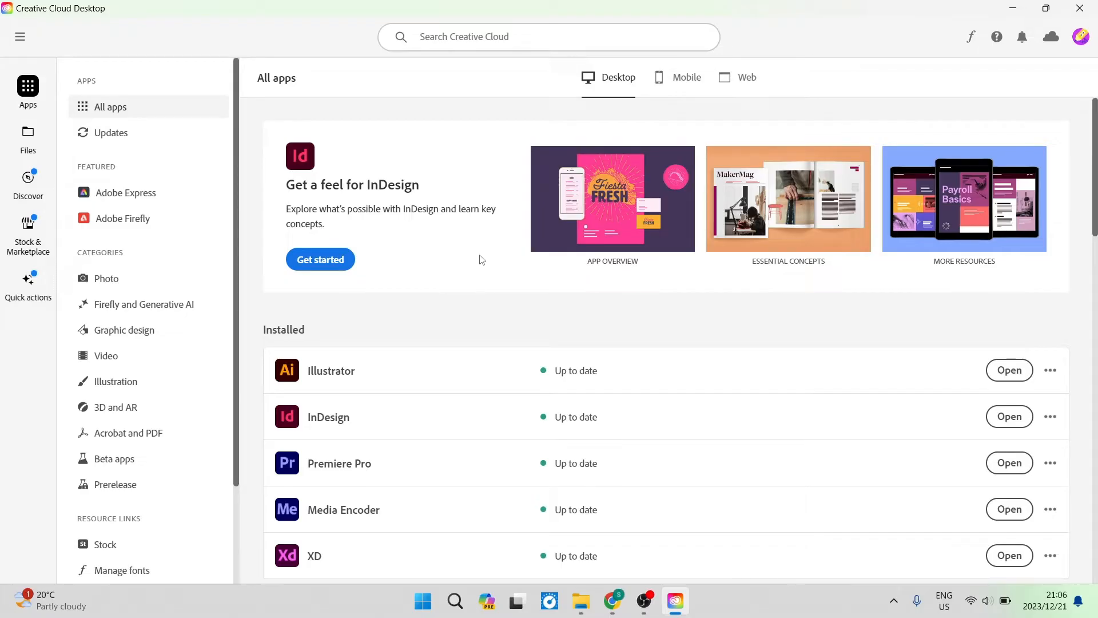
pyautogui.moveTo(476, 257)
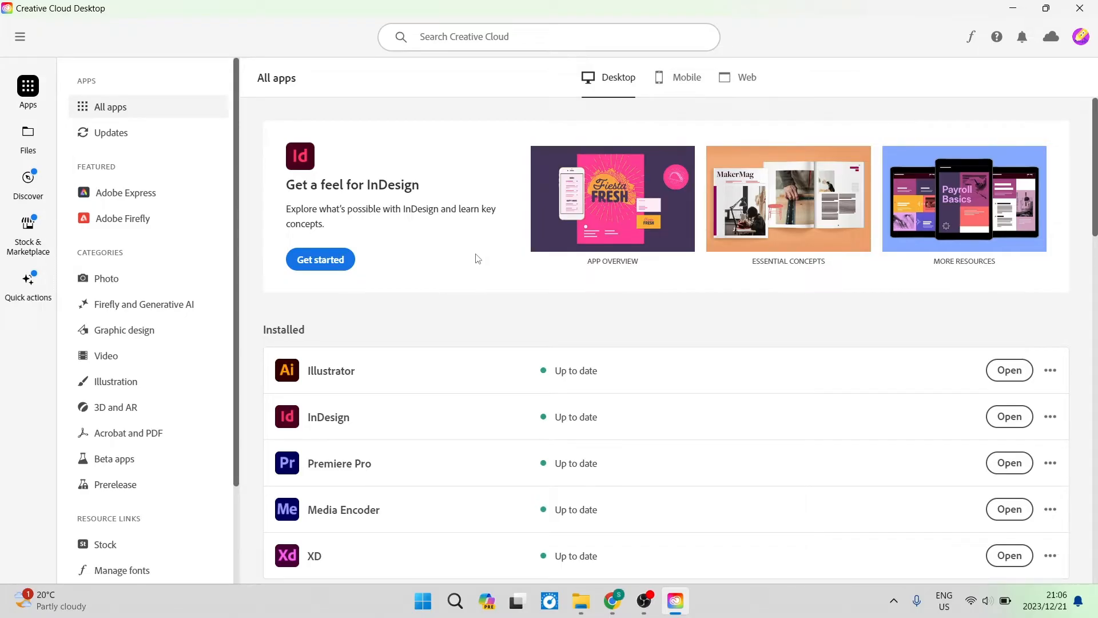
# Scroll the Adobe Fonts home page down to the Trending now section featuring Goodchild Pro.
pyautogui.scroll(-3)
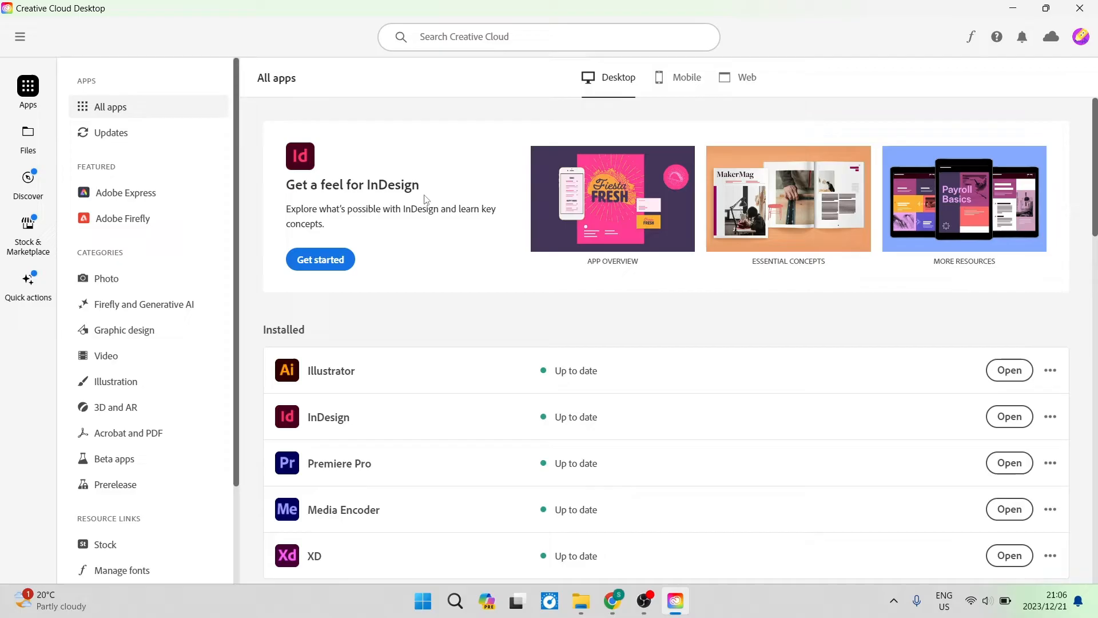
pyautogui.moveTo(489, 389)
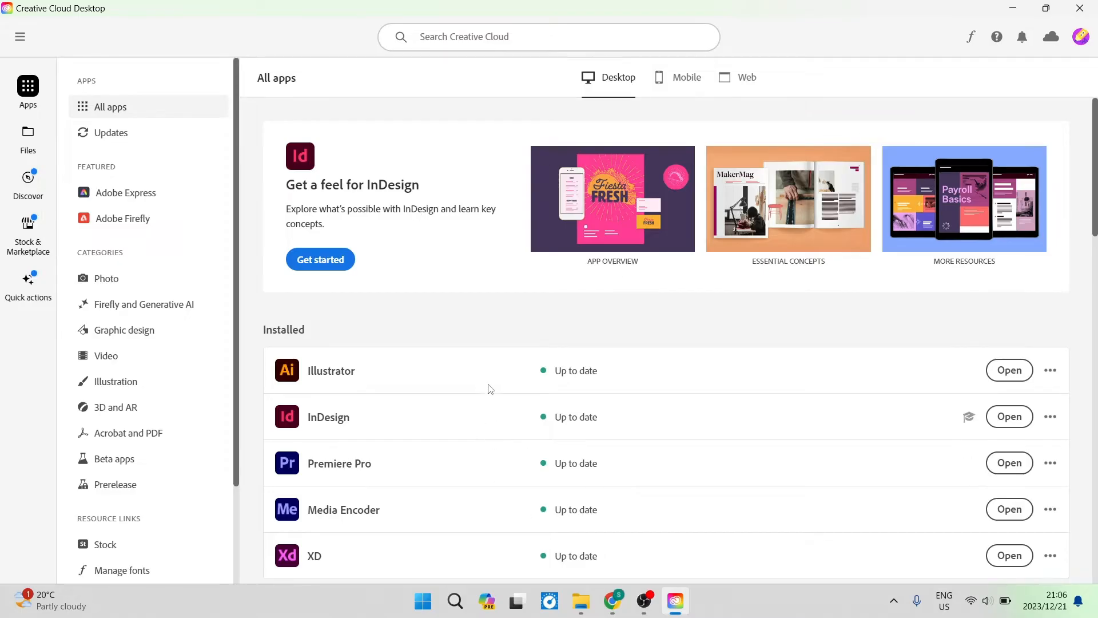
pyautogui.moveTo(508, 322)
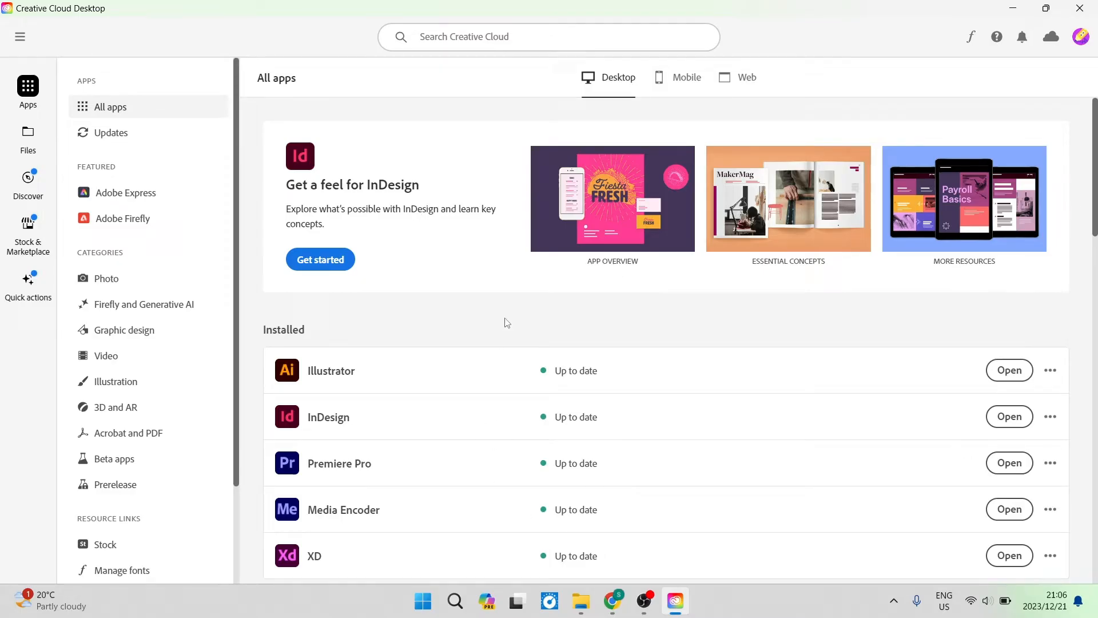
pyautogui.moveTo(500, 323)
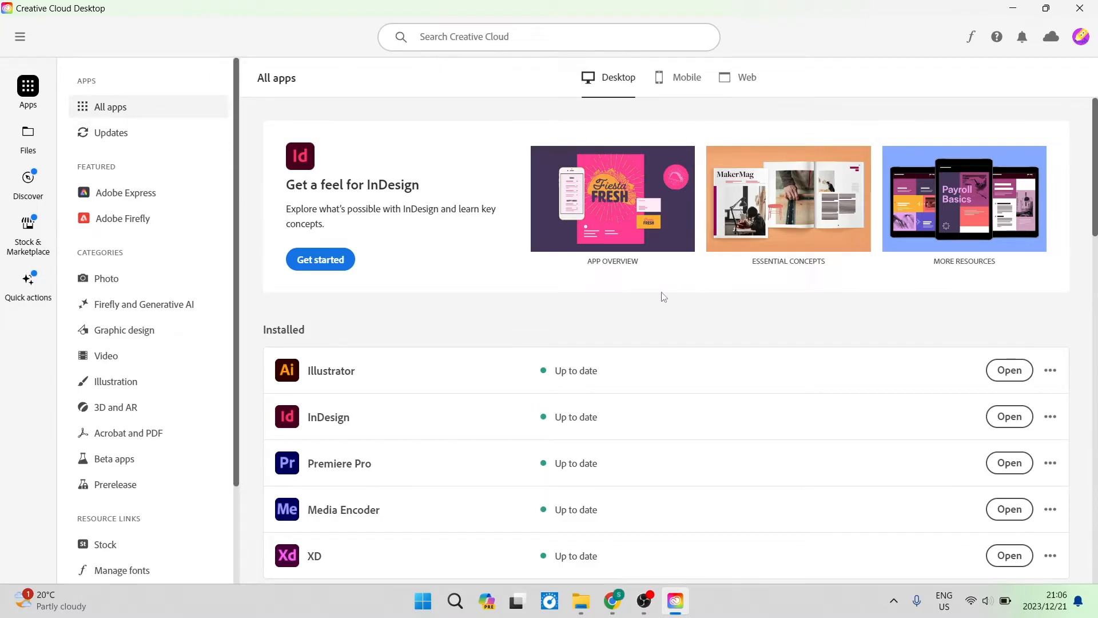
pyautogui.moveTo(515, 332)
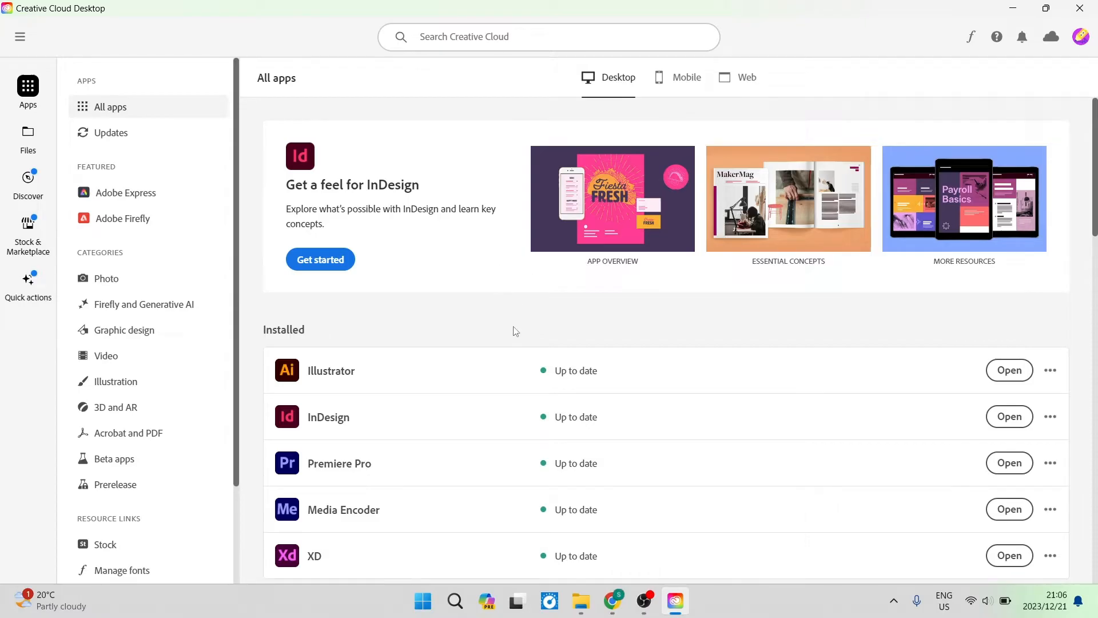
pyautogui.scroll(-3)
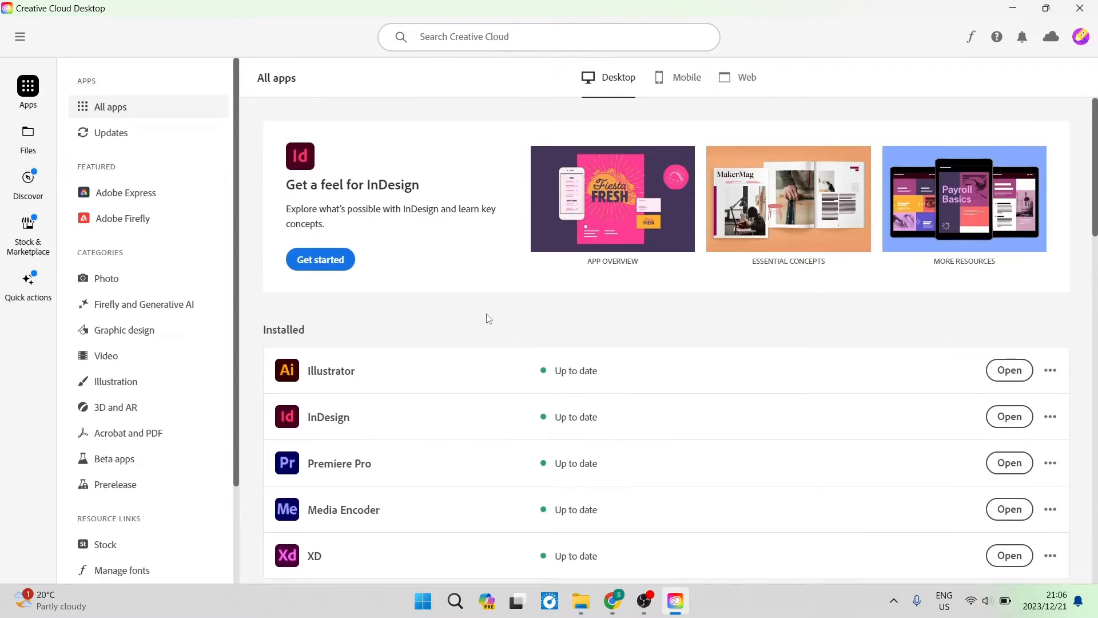
pyautogui.moveTo(511, 316)
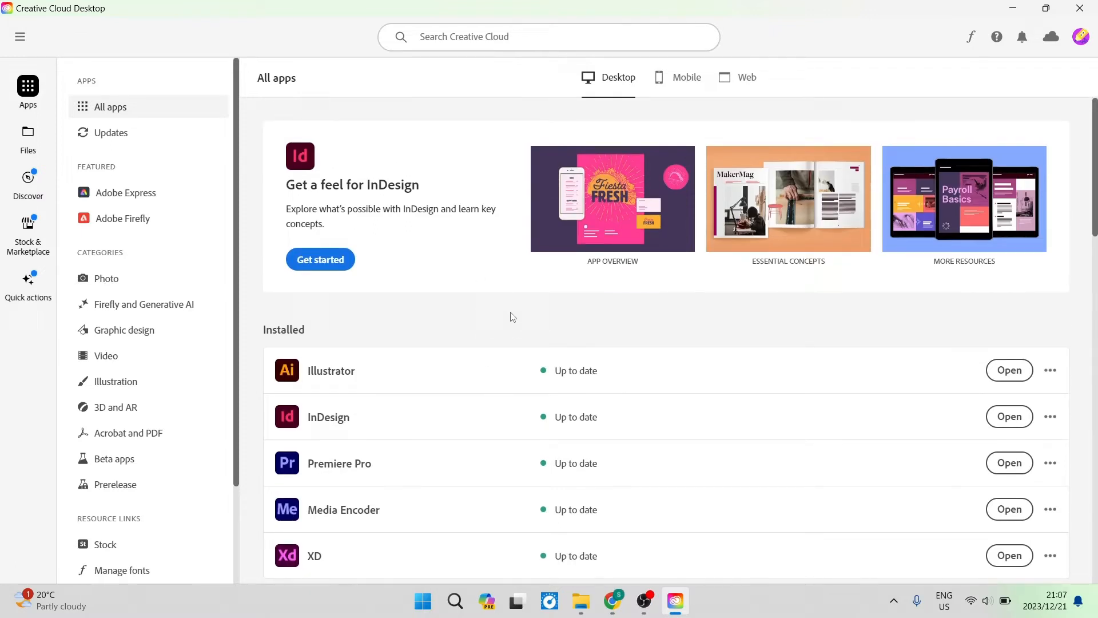
pyautogui.scroll(-3)
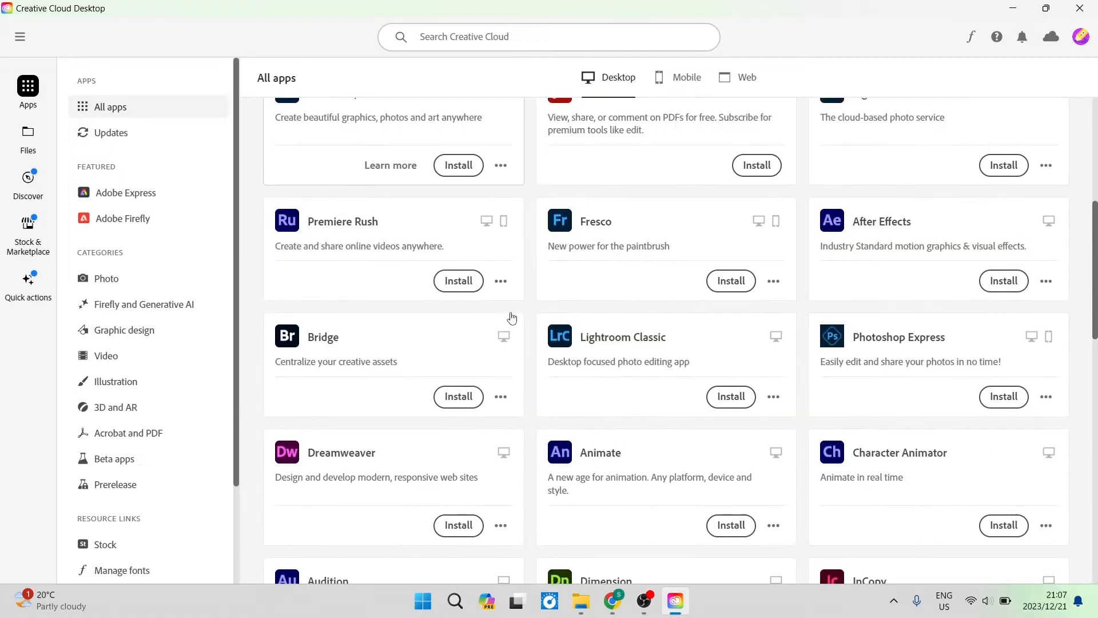
pyautogui.scroll(-3)
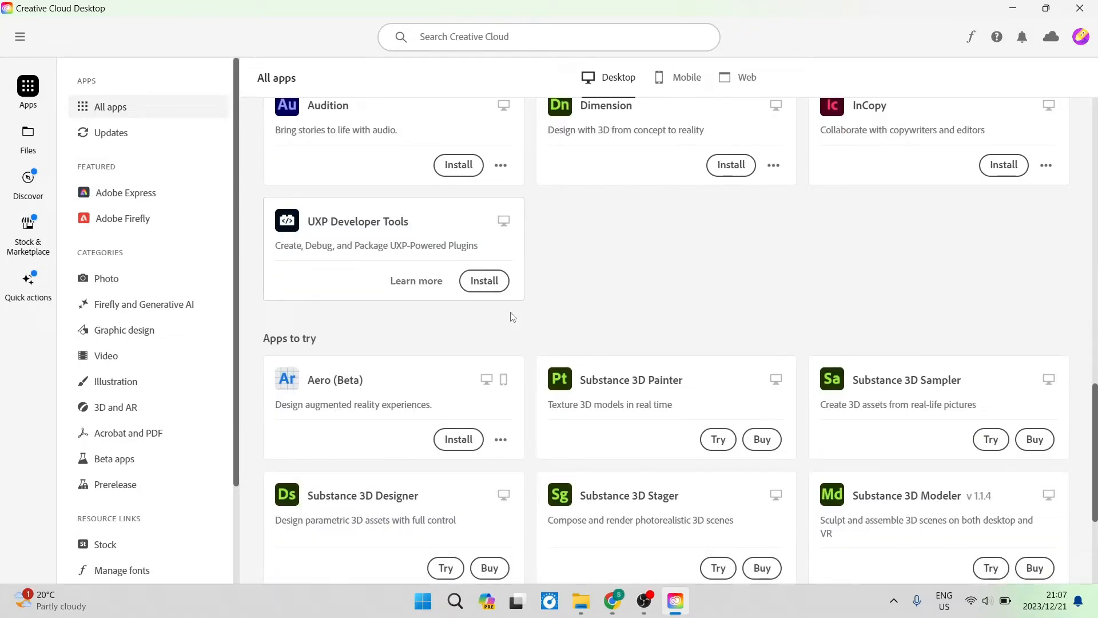
pyautogui.scroll(3)
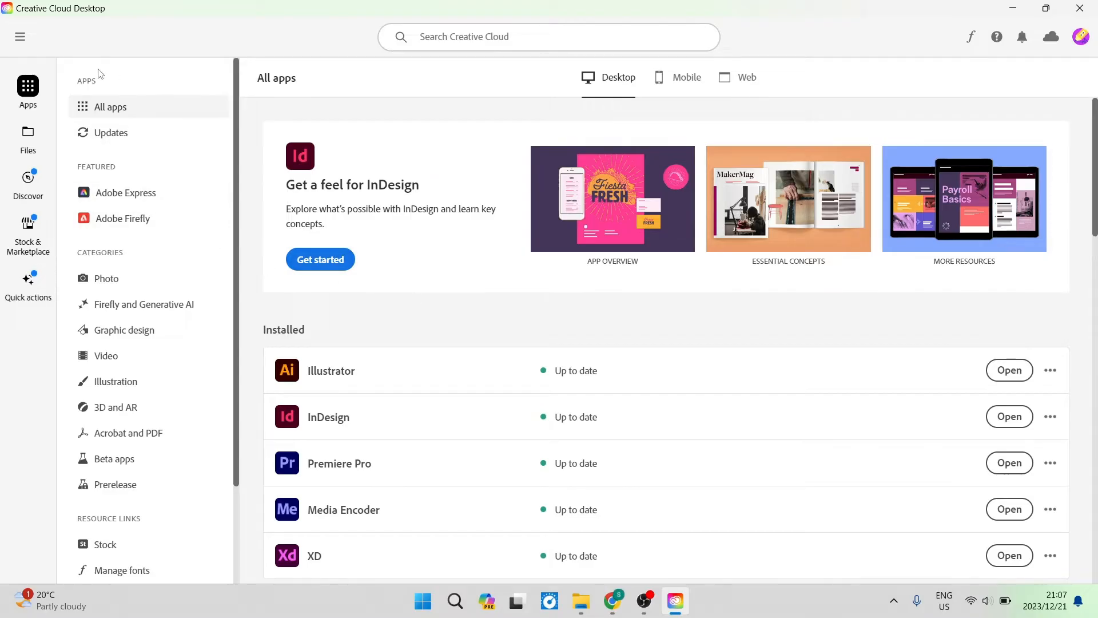
pyautogui.moveTo(141, 394)
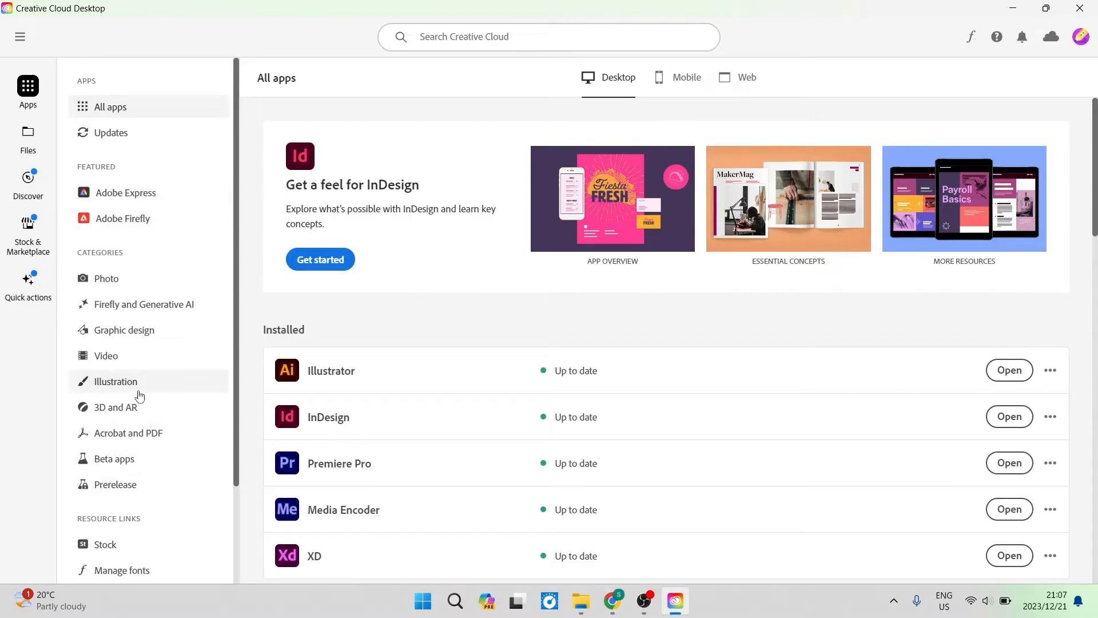
pyautogui.scroll(-3)
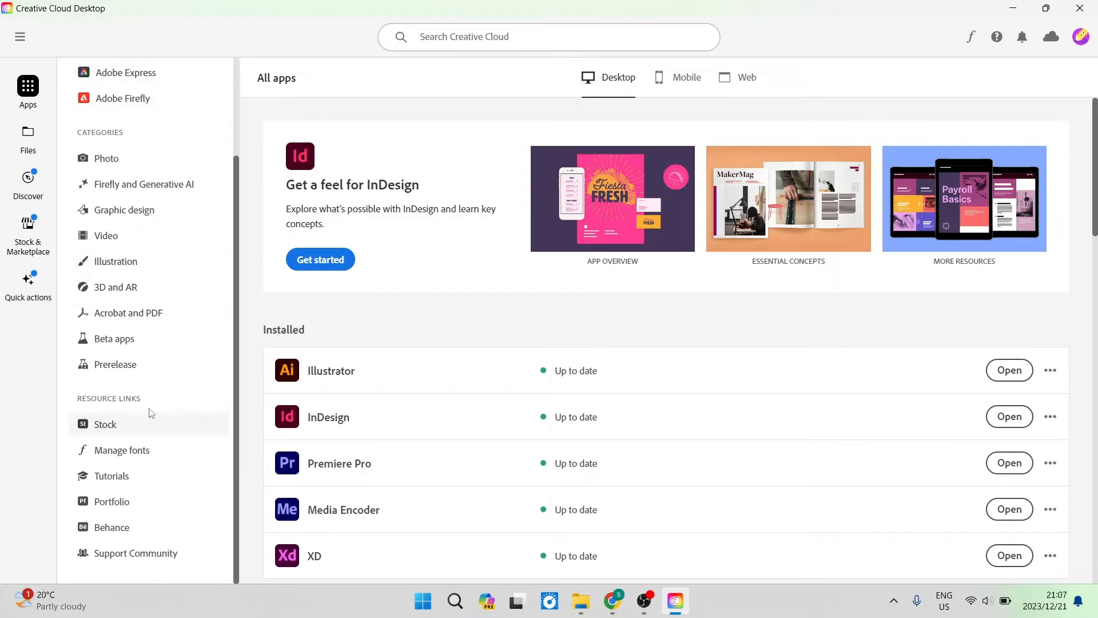
pyautogui.moveTo(100, 423)
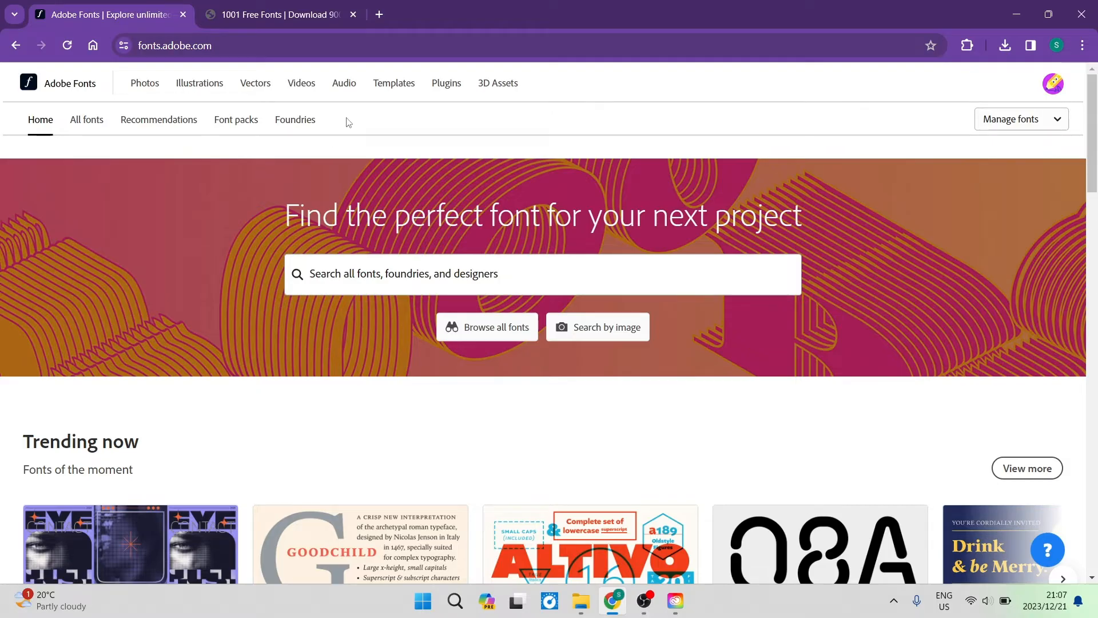
pyautogui.moveTo(252, 89)
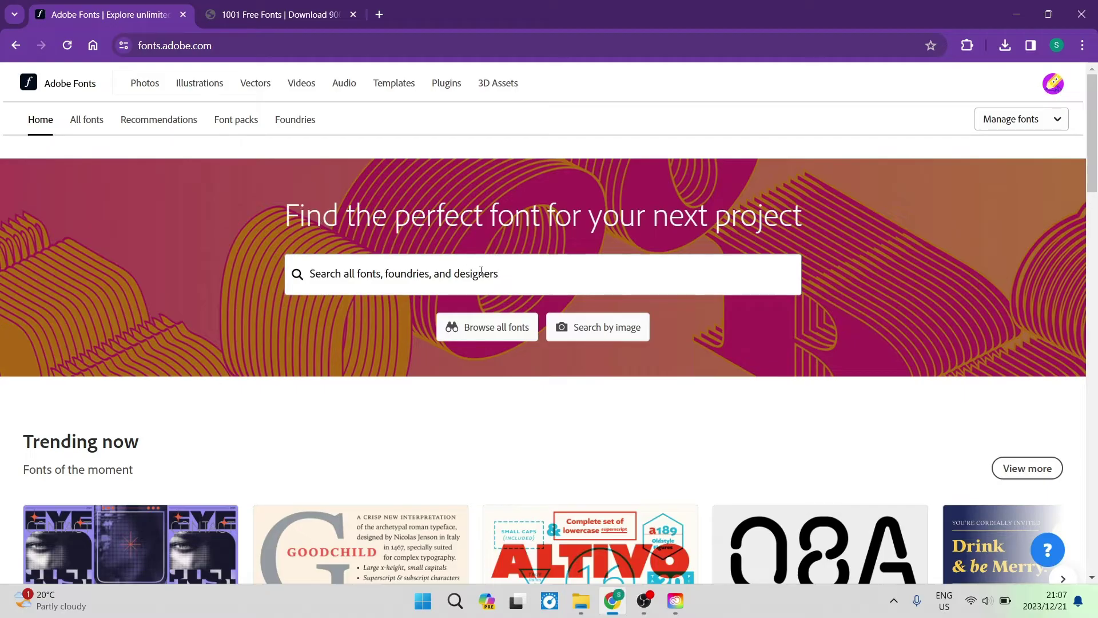
pyautogui.scroll(-3)
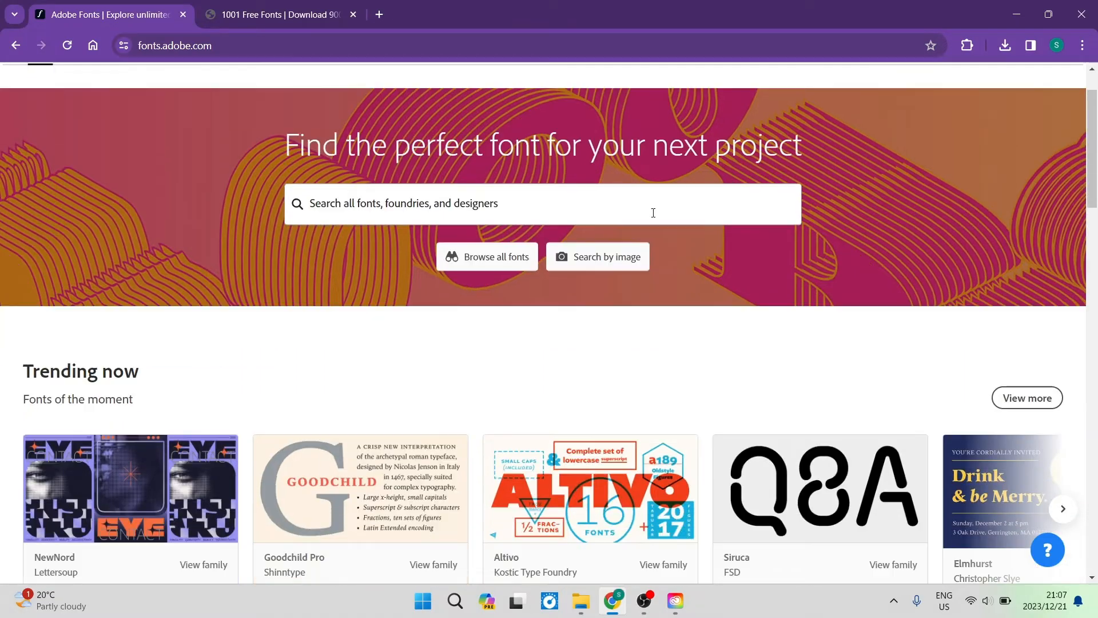
pyautogui.scroll(-3)
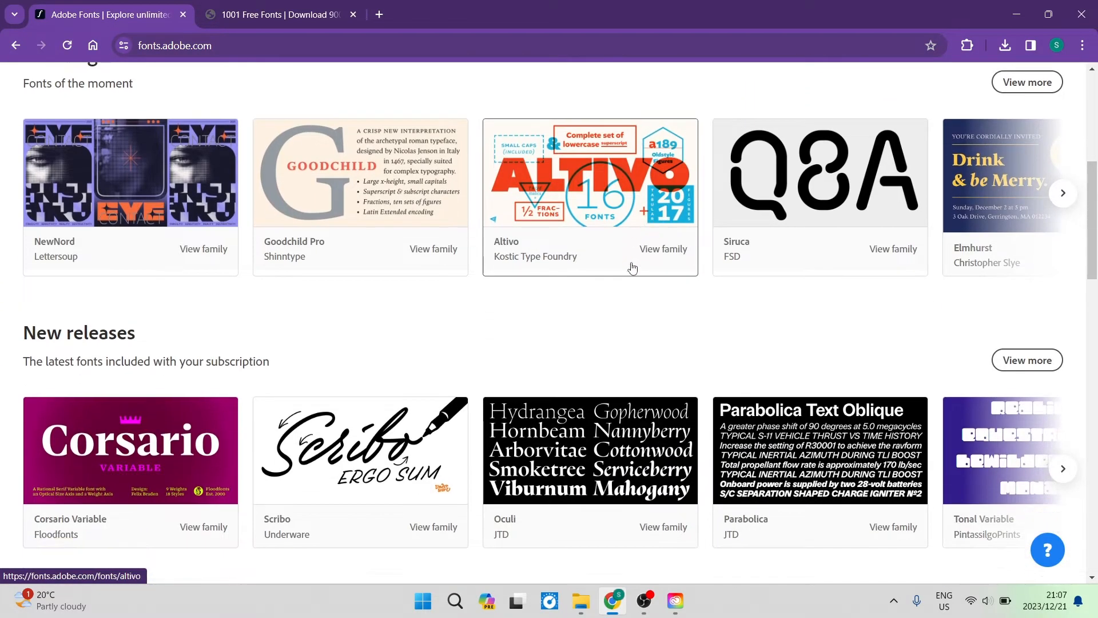
pyautogui.scroll(-3)
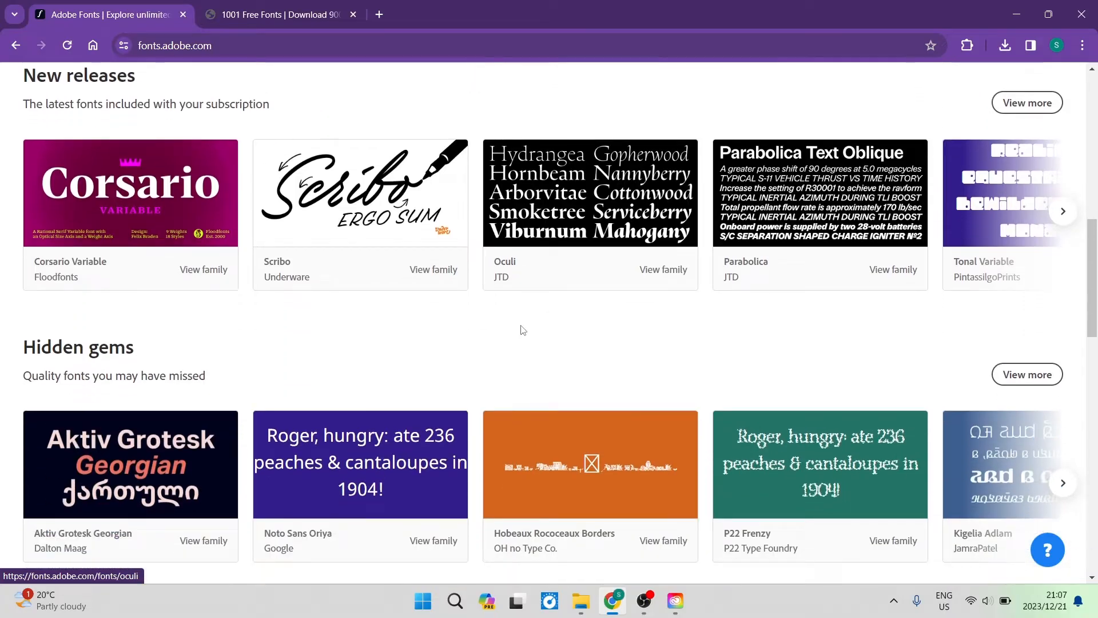
pyautogui.scroll(-3)
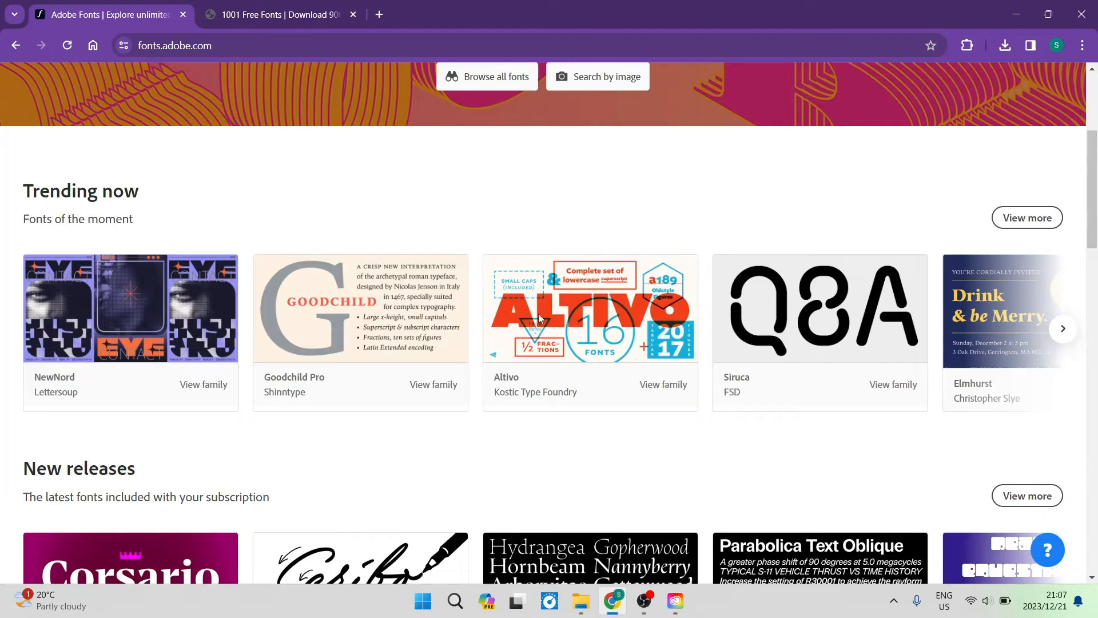
pyautogui.scroll(-3)
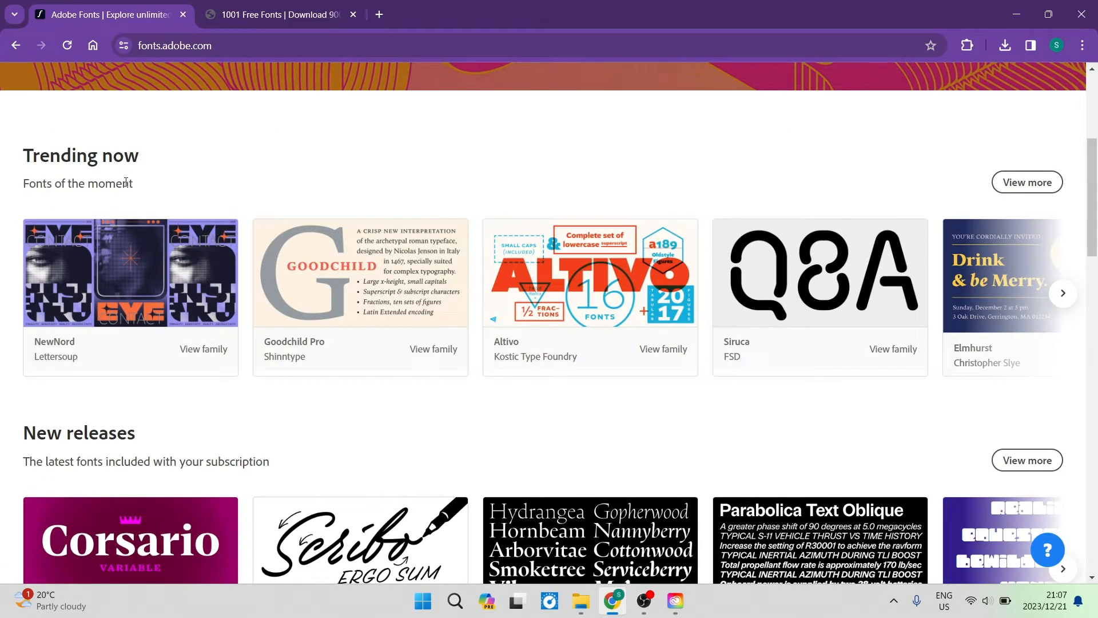
pyautogui.scroll(-3)
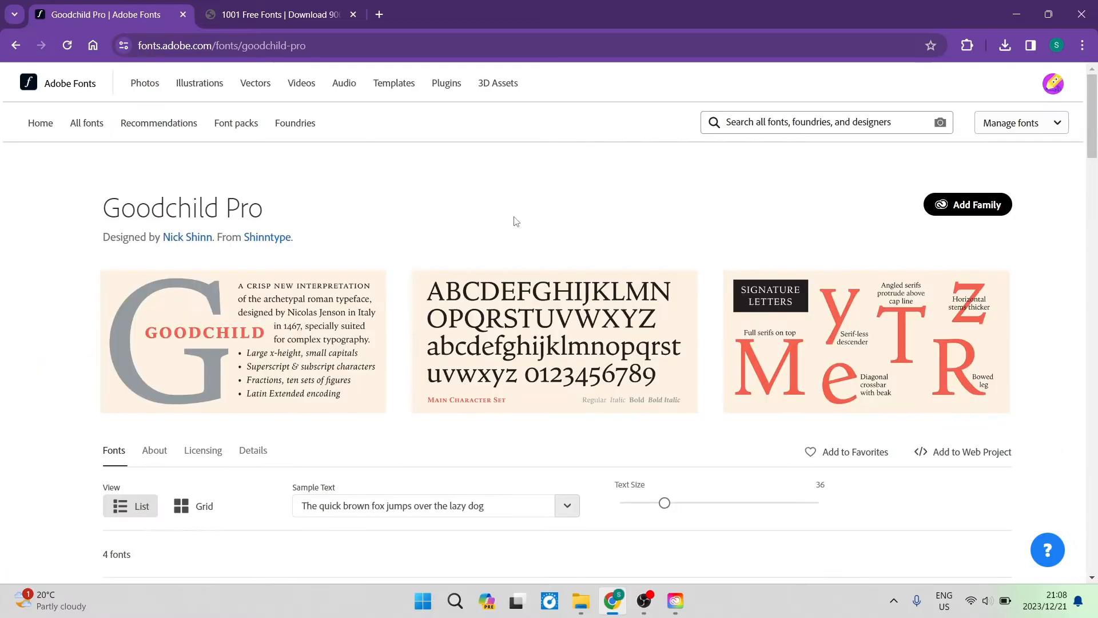
pyautogui.moveTo(286, 224)
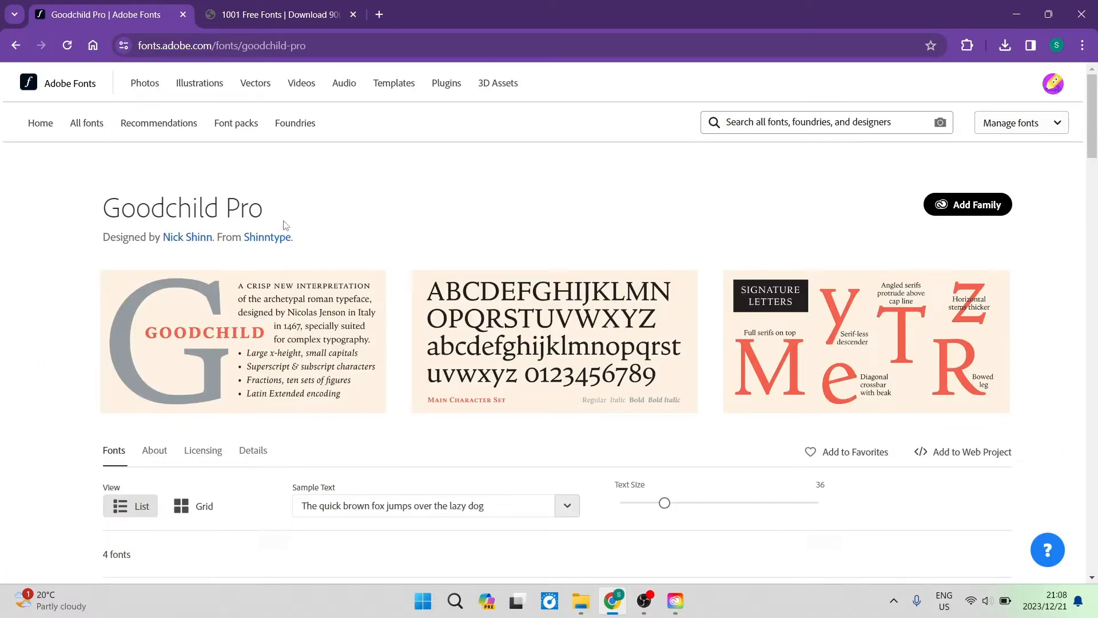
pyautogui.moveTo(531, 222)
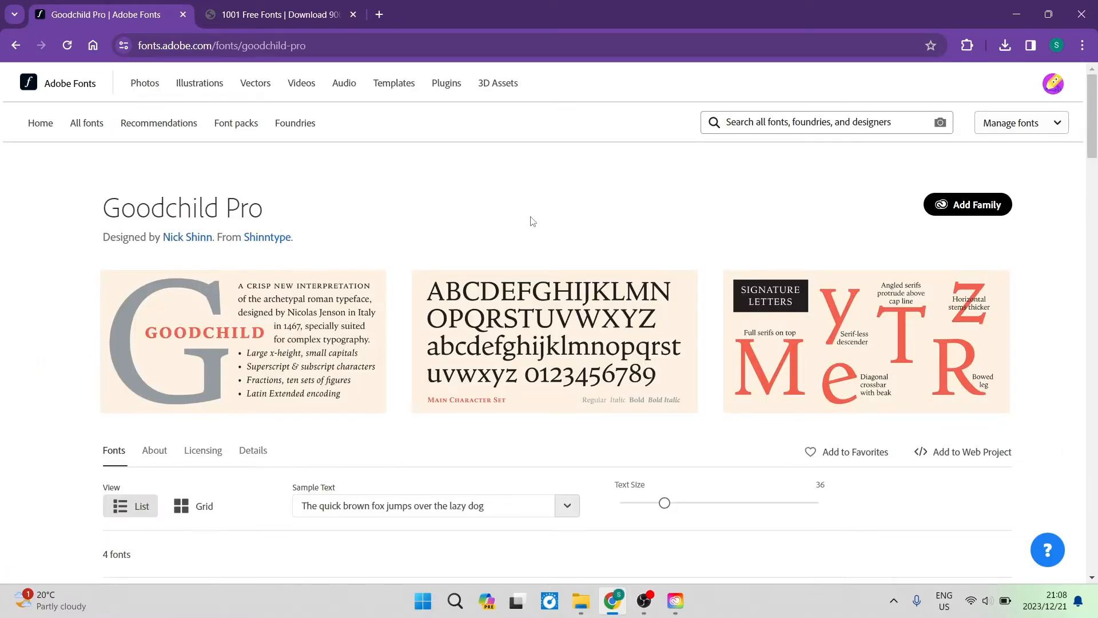
pyautogui.scroll(-3)
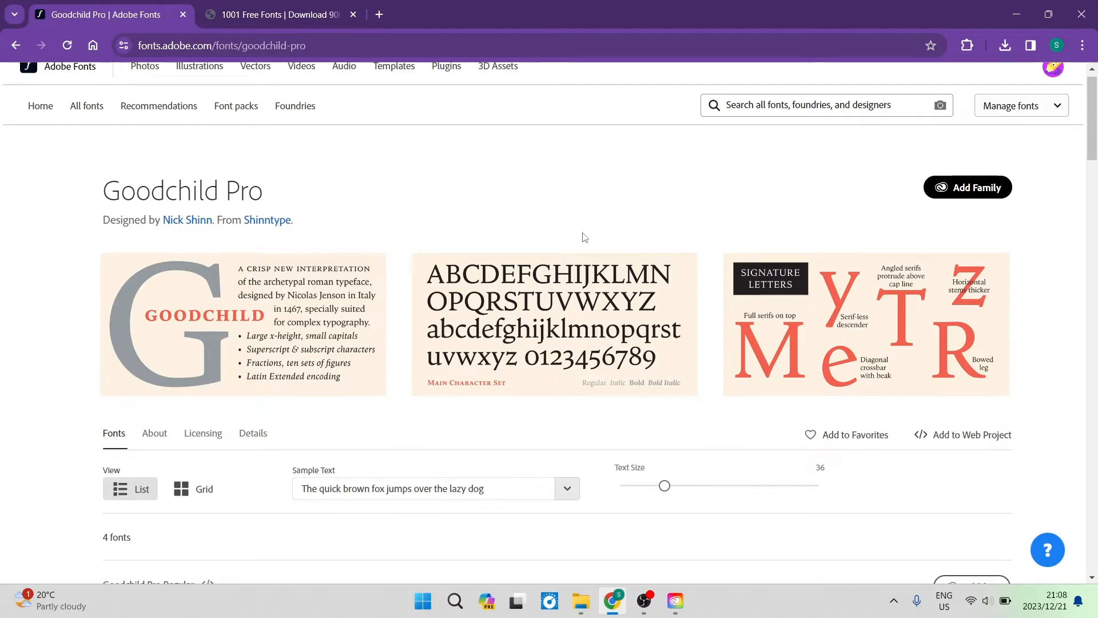
pyautogui.scroll(-3)
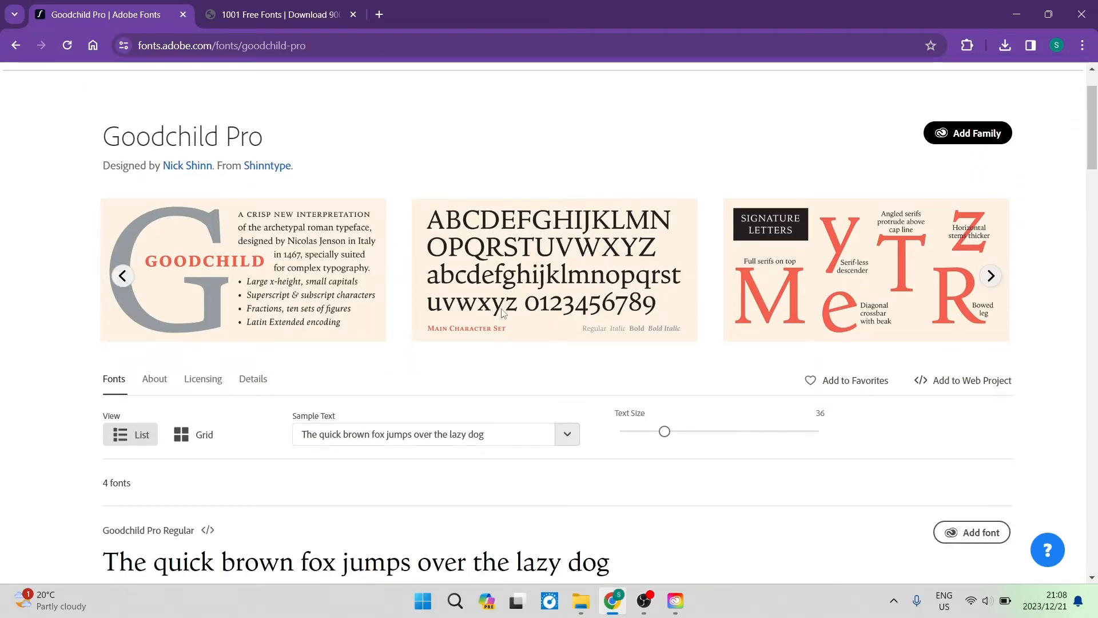
pyautogui.moveTo(829, 288)
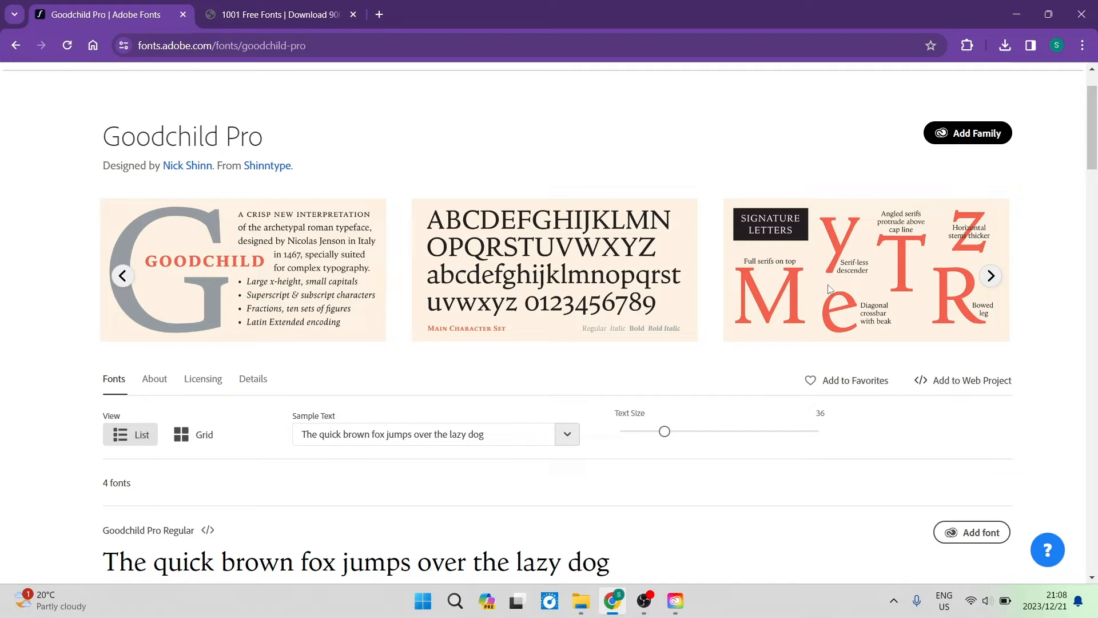
pyautogui.scroll(-3)
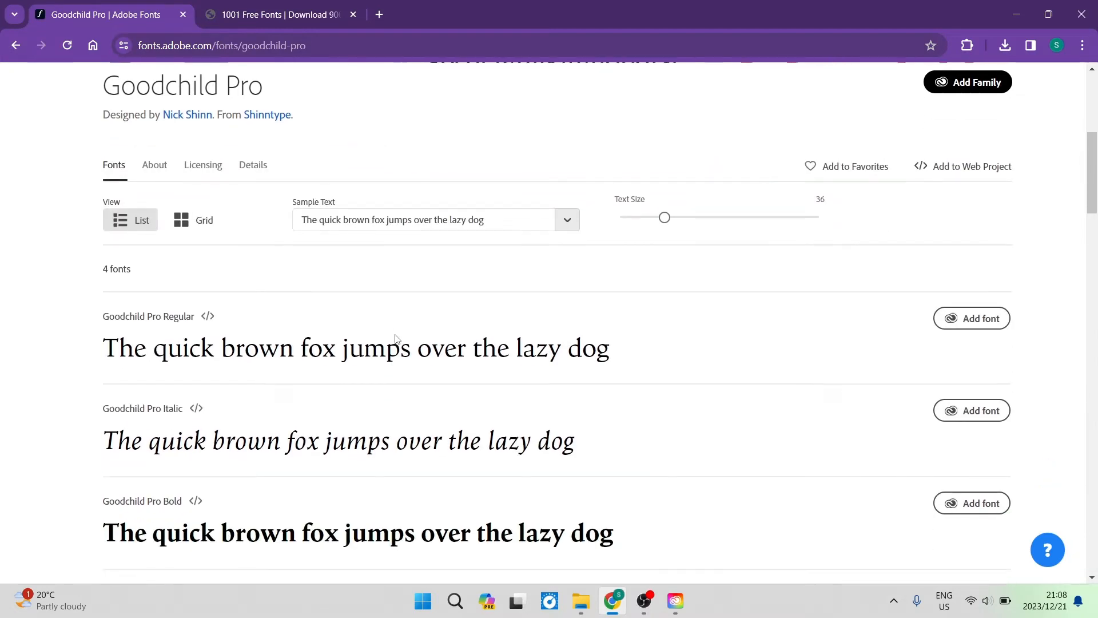
pyautogui.scroll(-3)
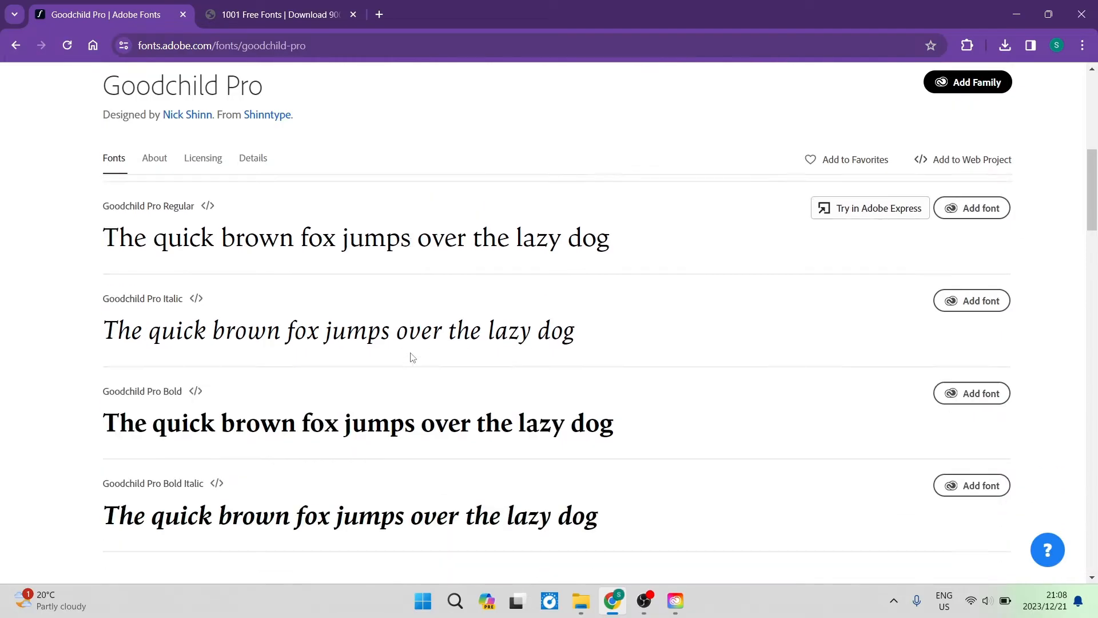
pyautogui.scroll(-3)
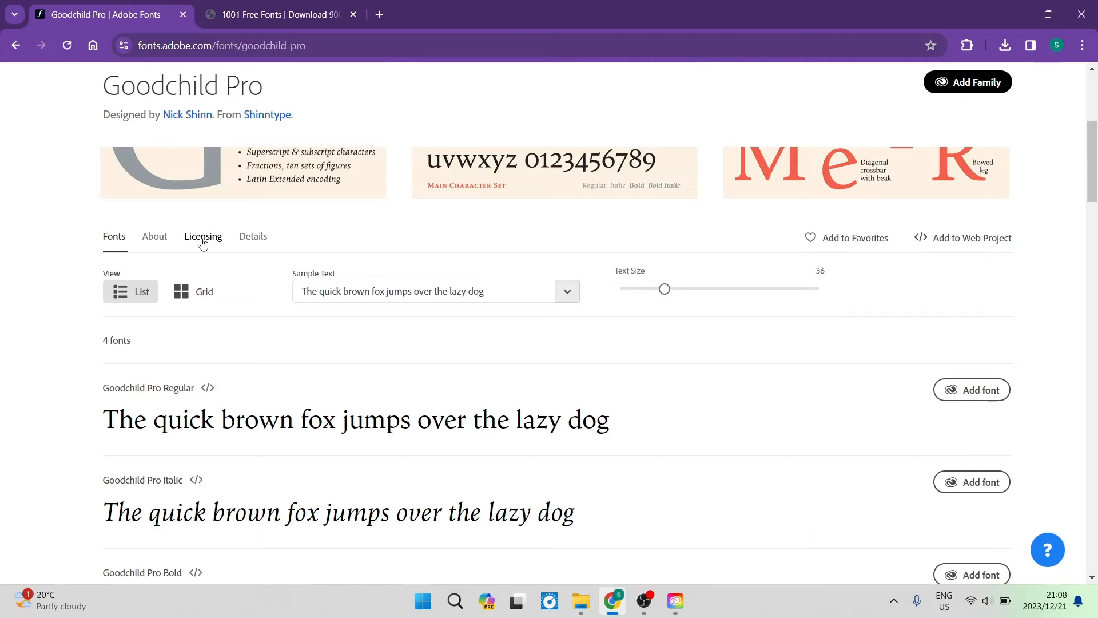
pyautogui.moveTo(225, 243)
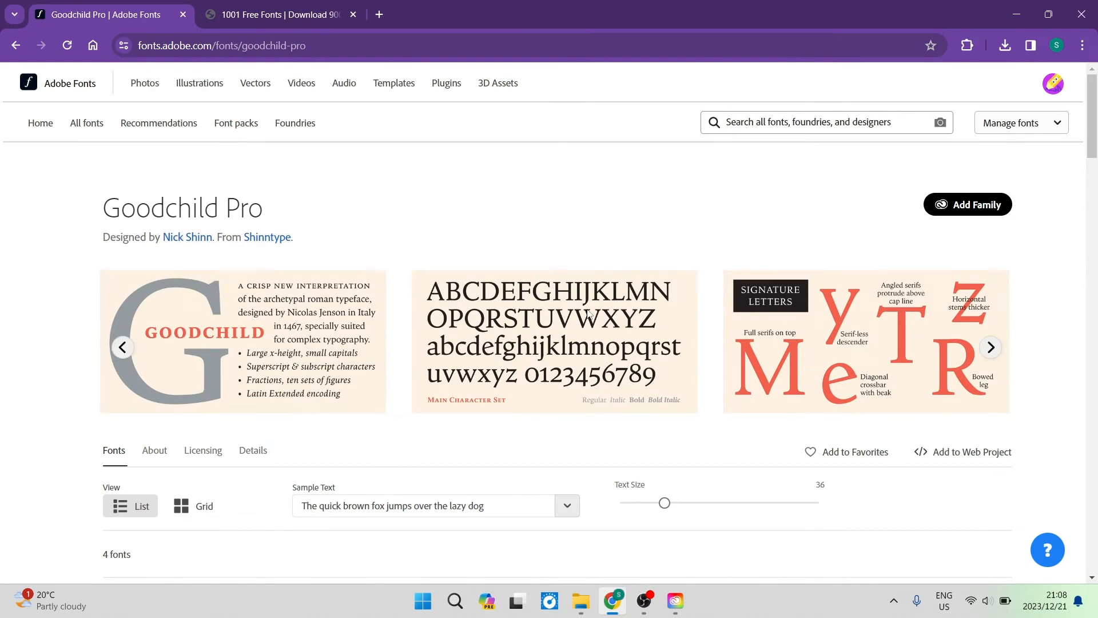
pyautogui.scroll(-3)
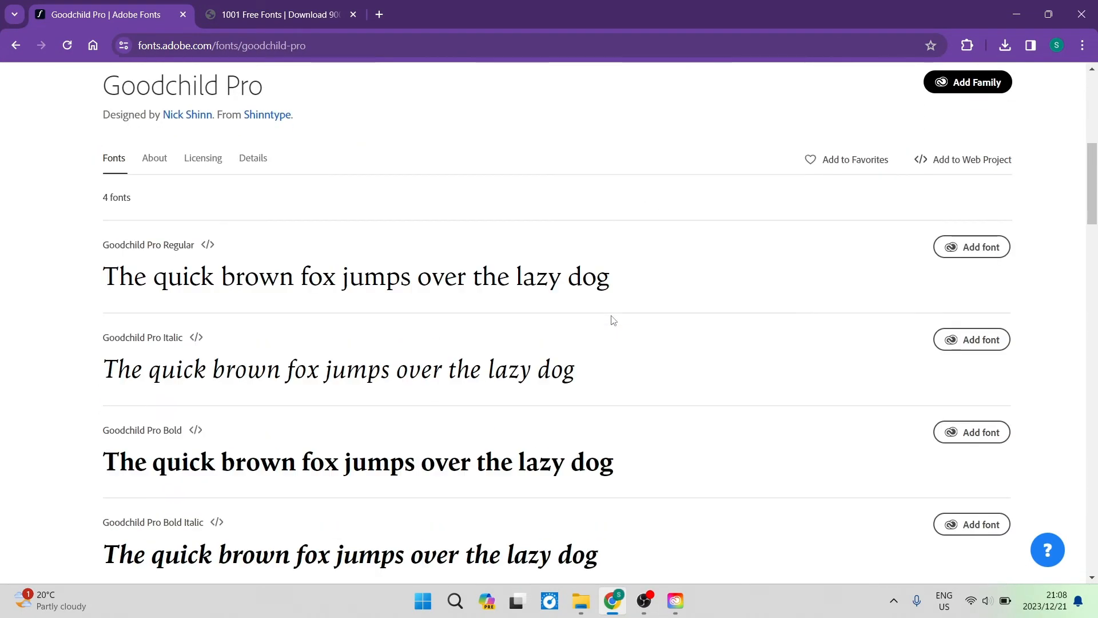
pyautogui.scroll(-3)
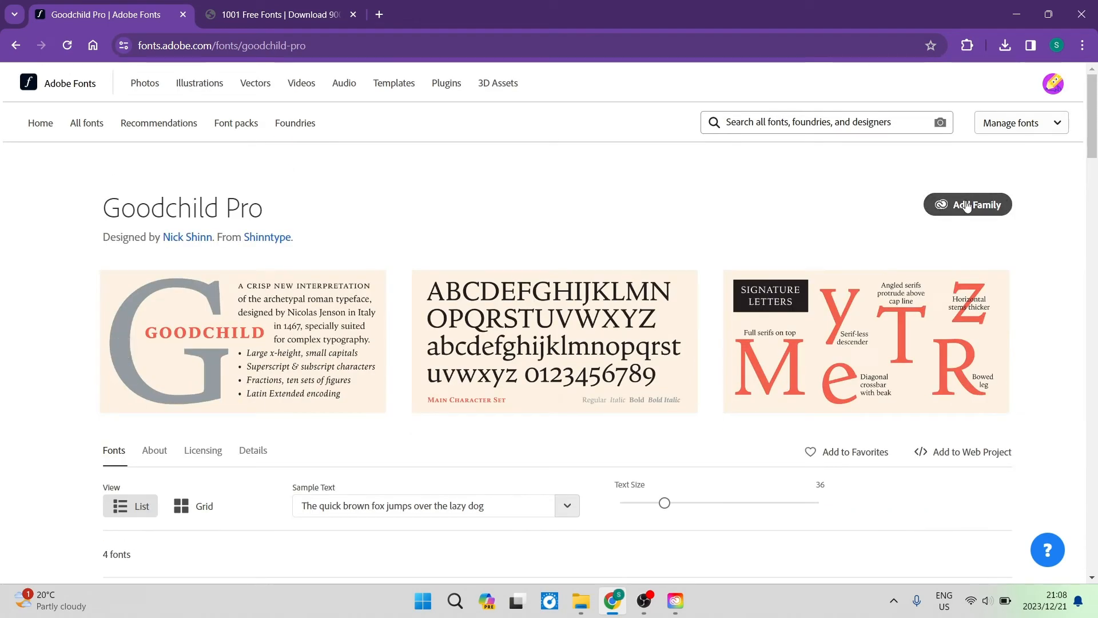
pyautogui.moveTo(871, 222)
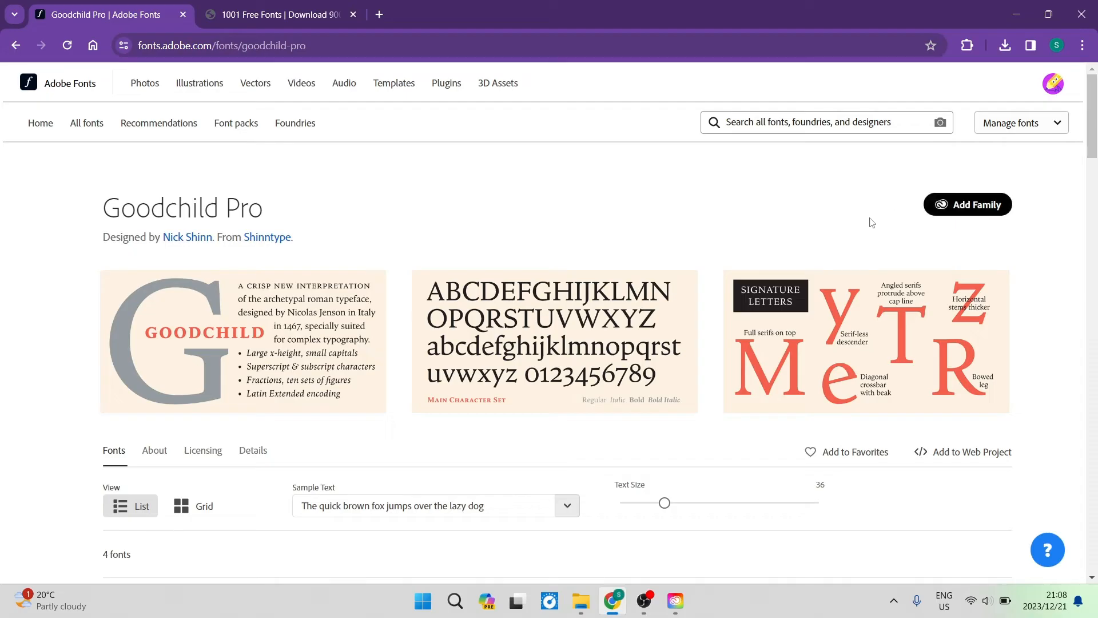
pyautogui.moveTo(766, 278)
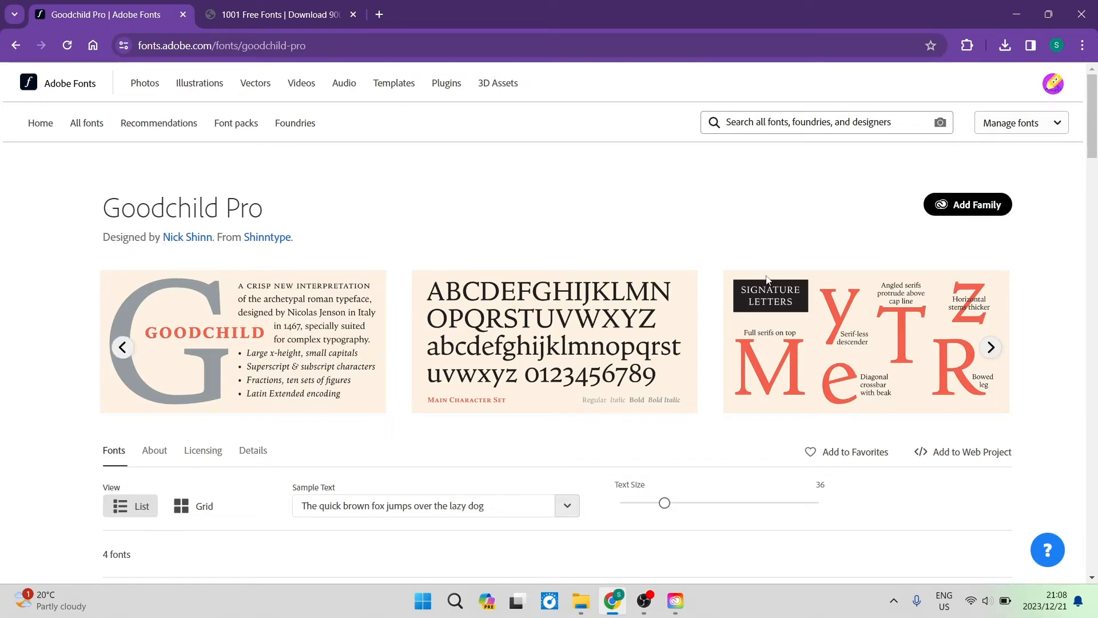
pyautogui.scroll(-3)
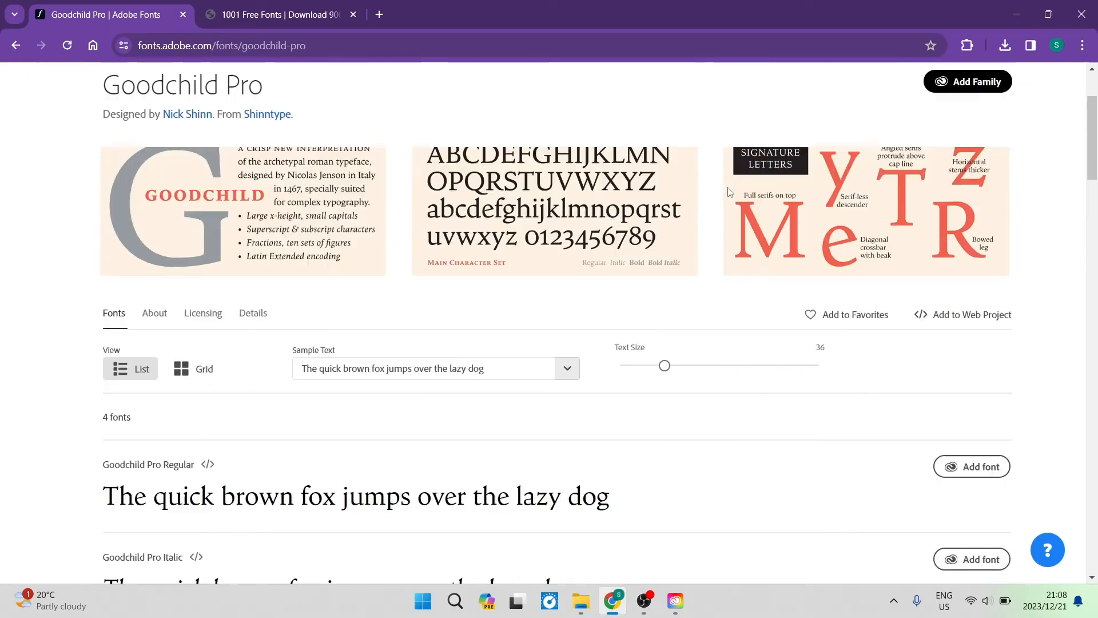
pyautogui.scroll(-3)
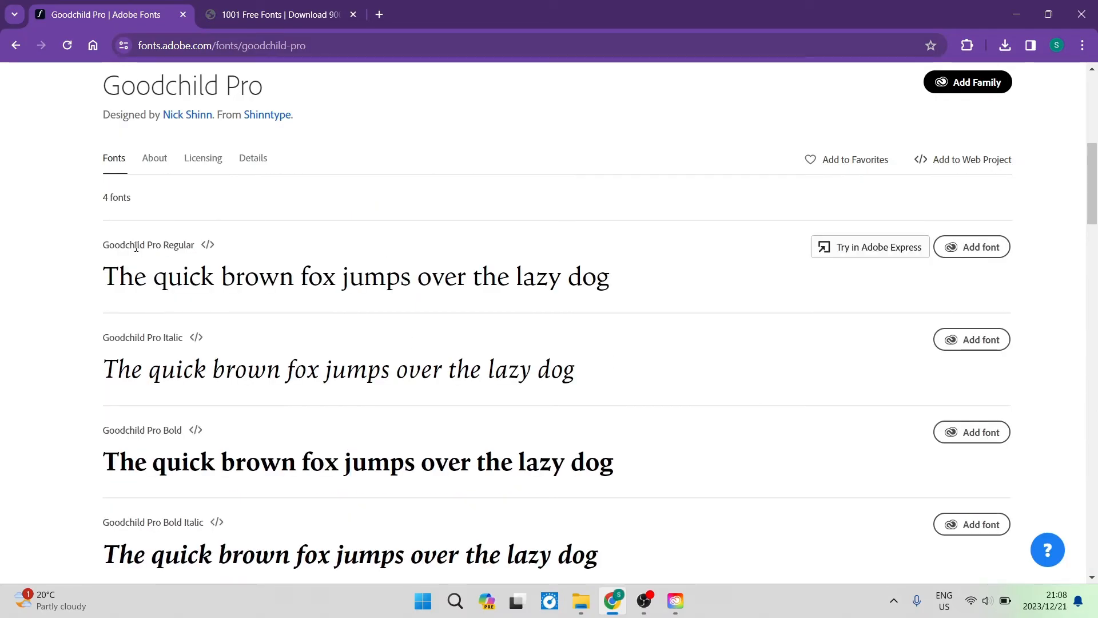
pyautogui.moveTo(187, 250)
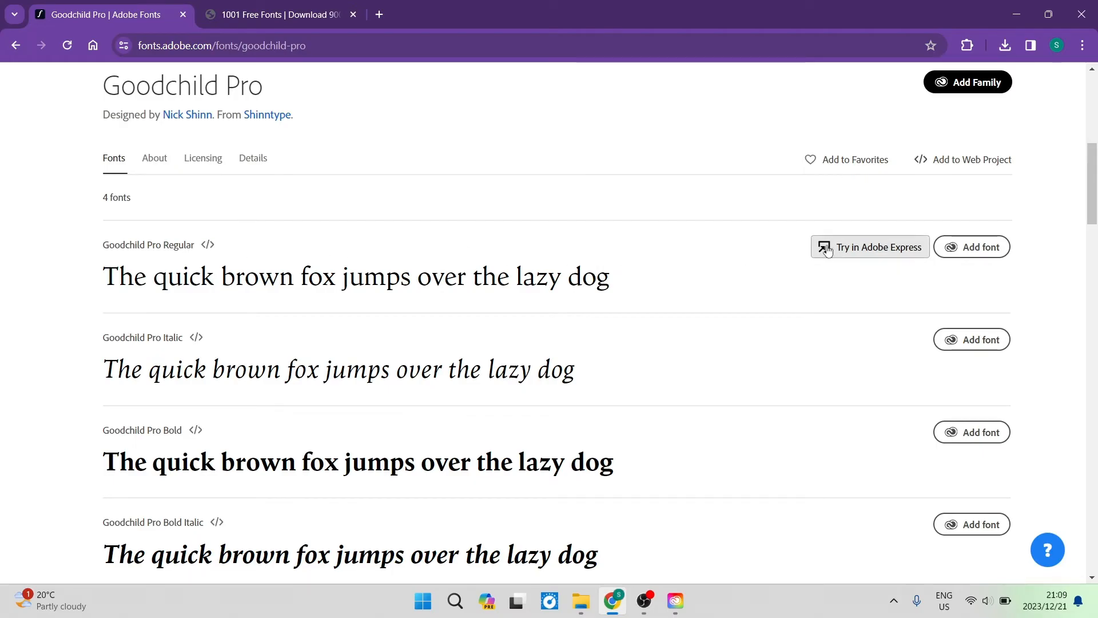
# Add Goodchild Pro Regular to the account and show it in the Creative Cloud added-fonts list.
pyautogui.click(972, 247)
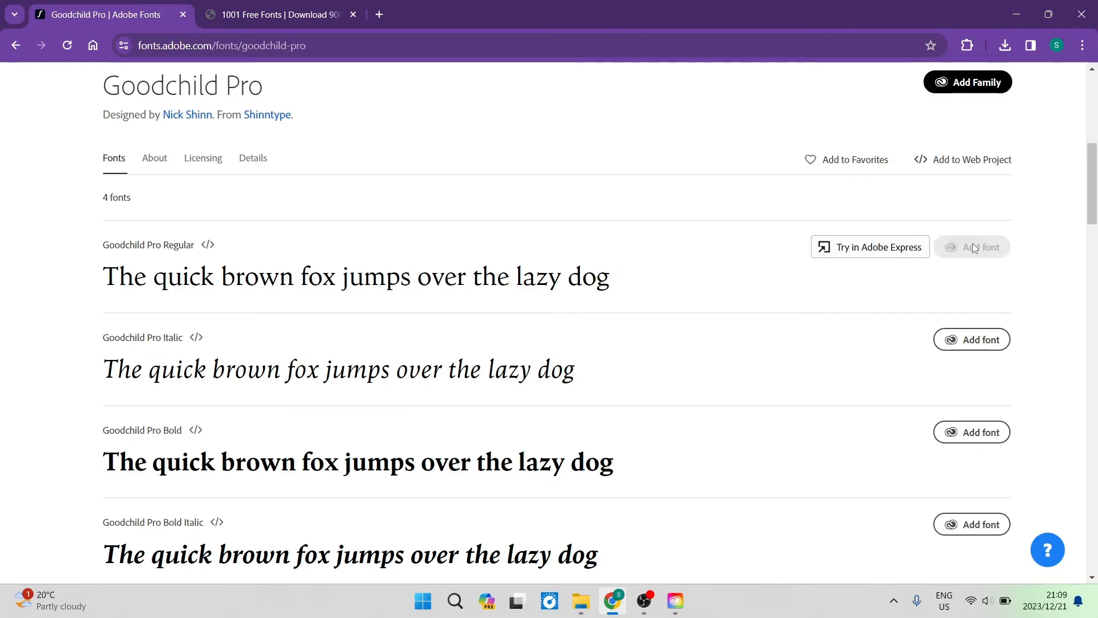
pyautogui.click(972, 247)
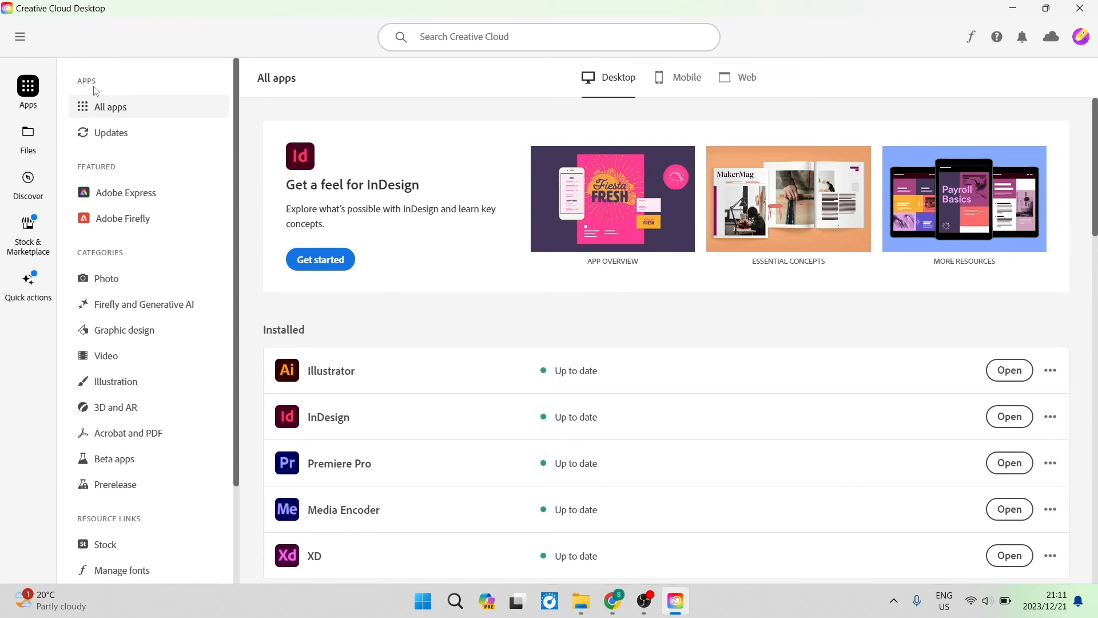
pyautogui.scroll(-3)
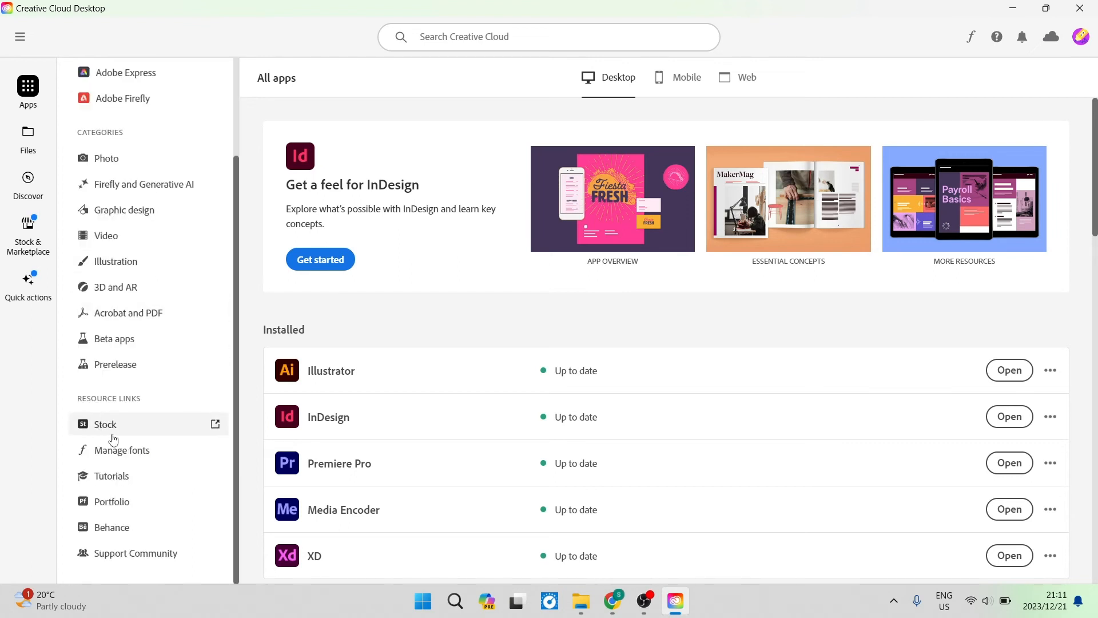
pyautogui.click(121, 451)
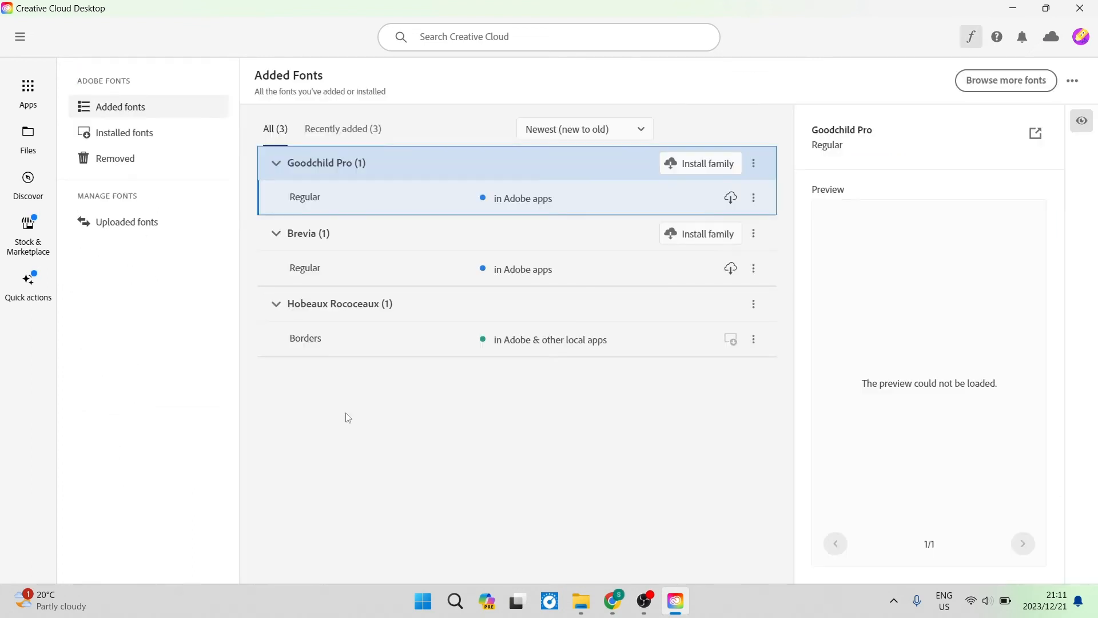
pyautogui.moveTo(394, 243)
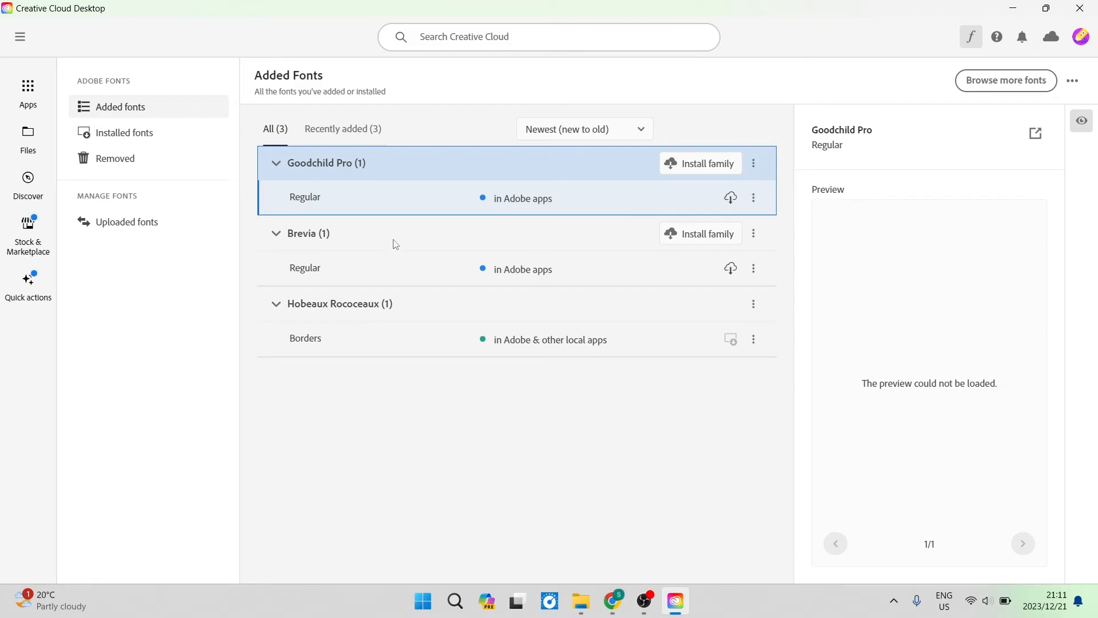
pyautogui.moveTo(503, 382)
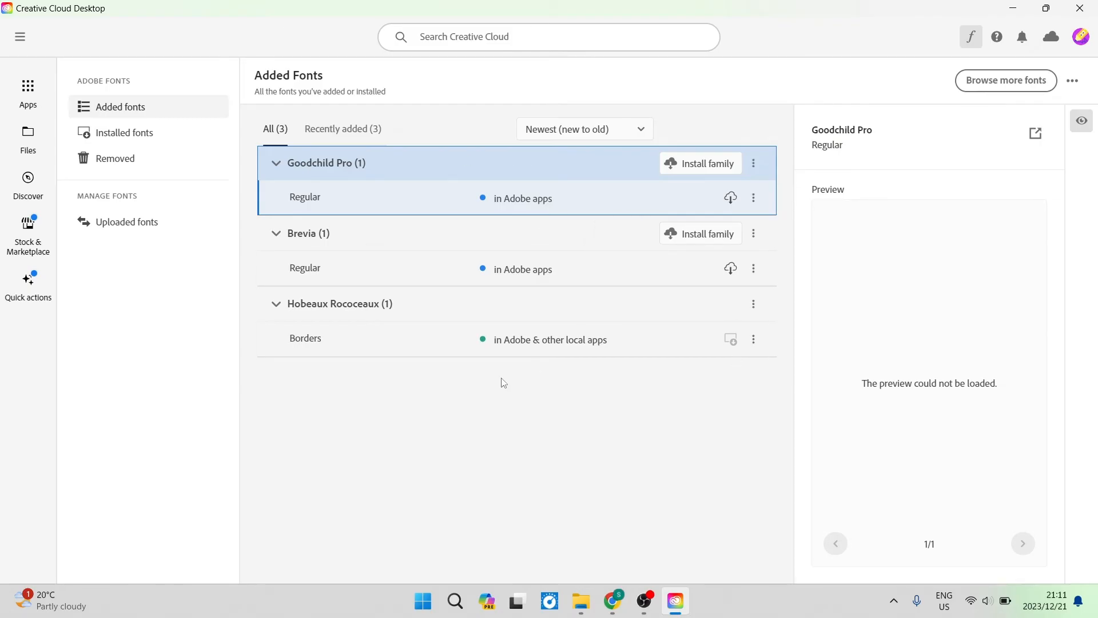
pyautogui.moveTo(618, 341)
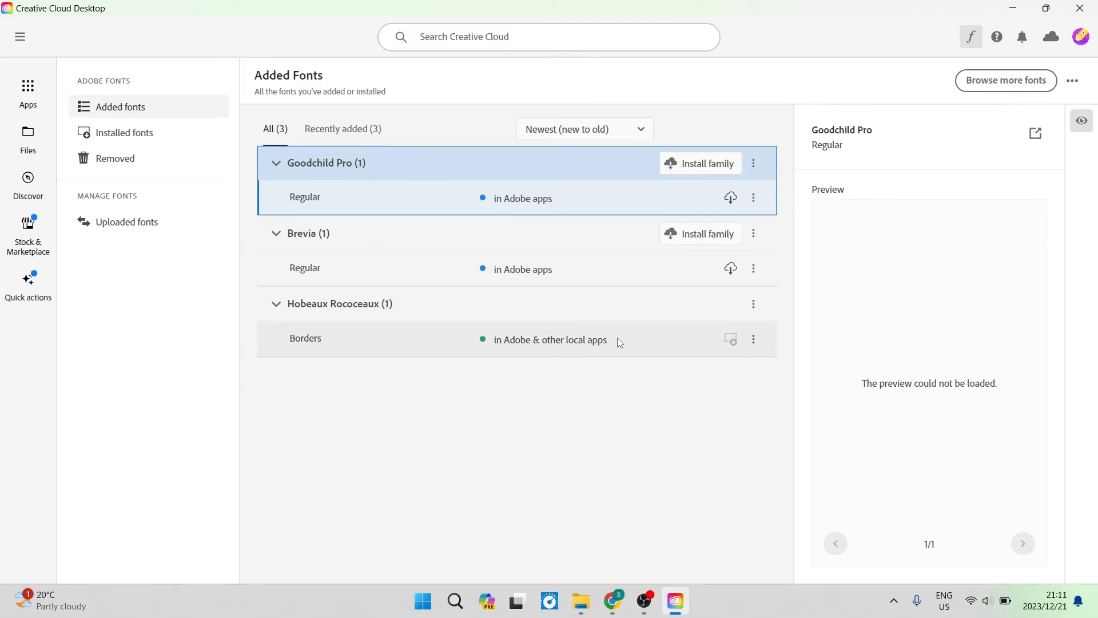
pyautogui.moveTo(631, 393)
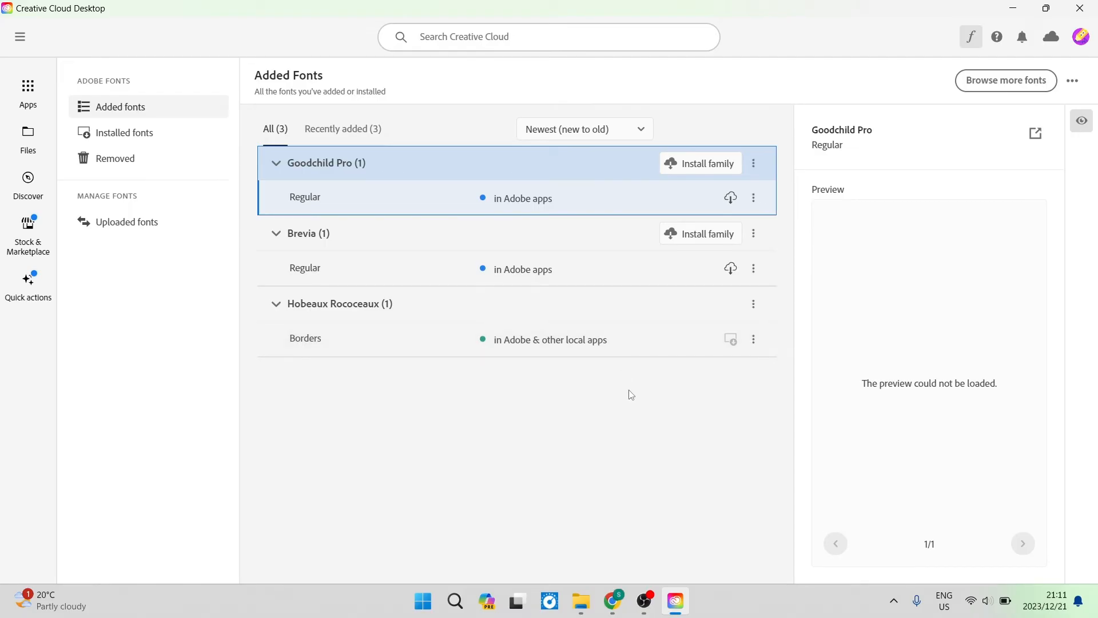
pyautogui.moveTo(652, 322)
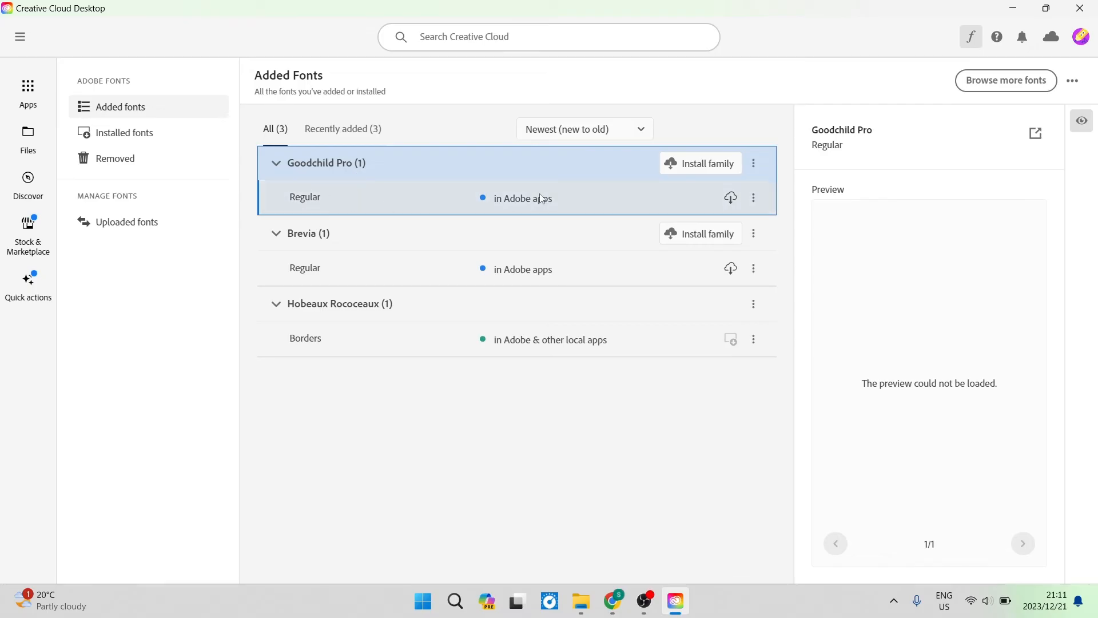
pyautogui.moveTo(712, 169)
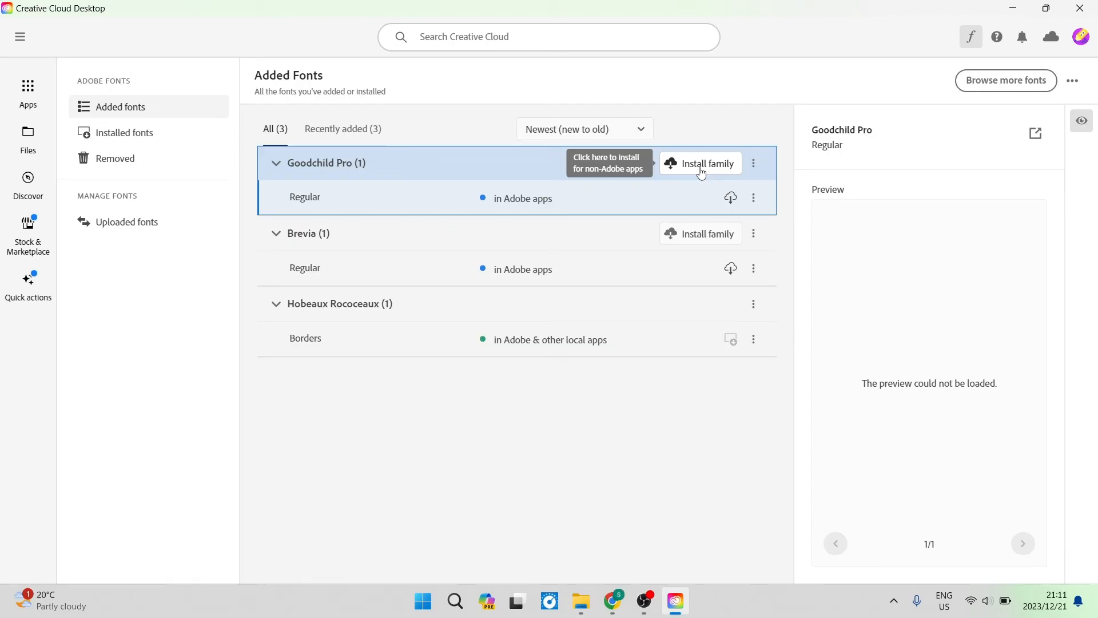
pyautogui.moveTo(728, 190)
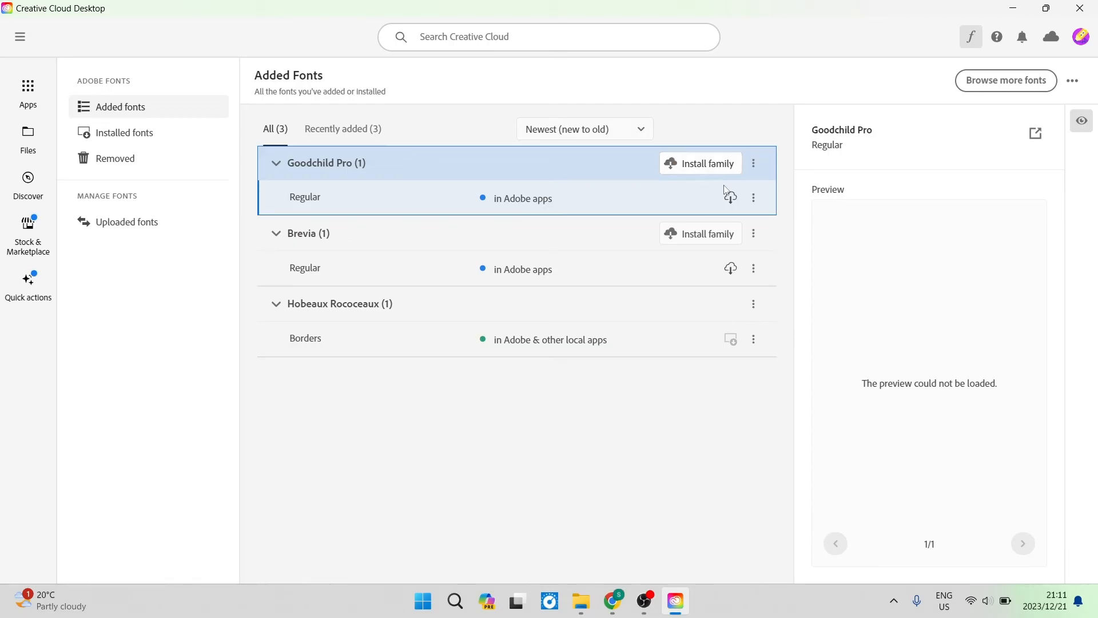
pyautogui.moveTo(730, 200)
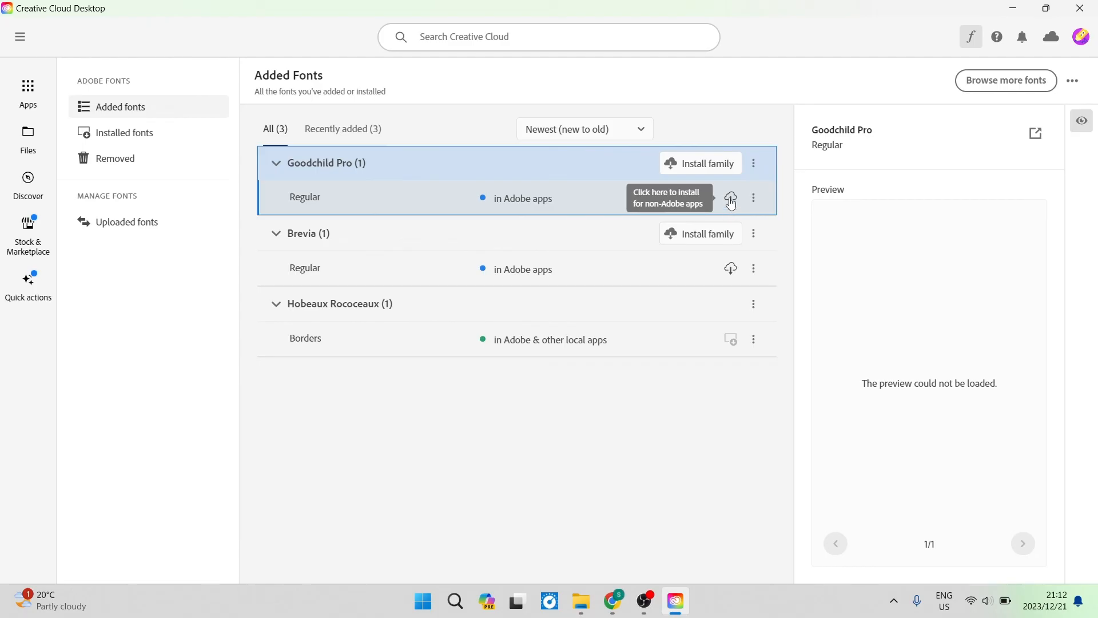
# Install Goodchild Pro Regular for use in non-Adobe apps via its cloud install icon.
pyautogui.click(729, 199)
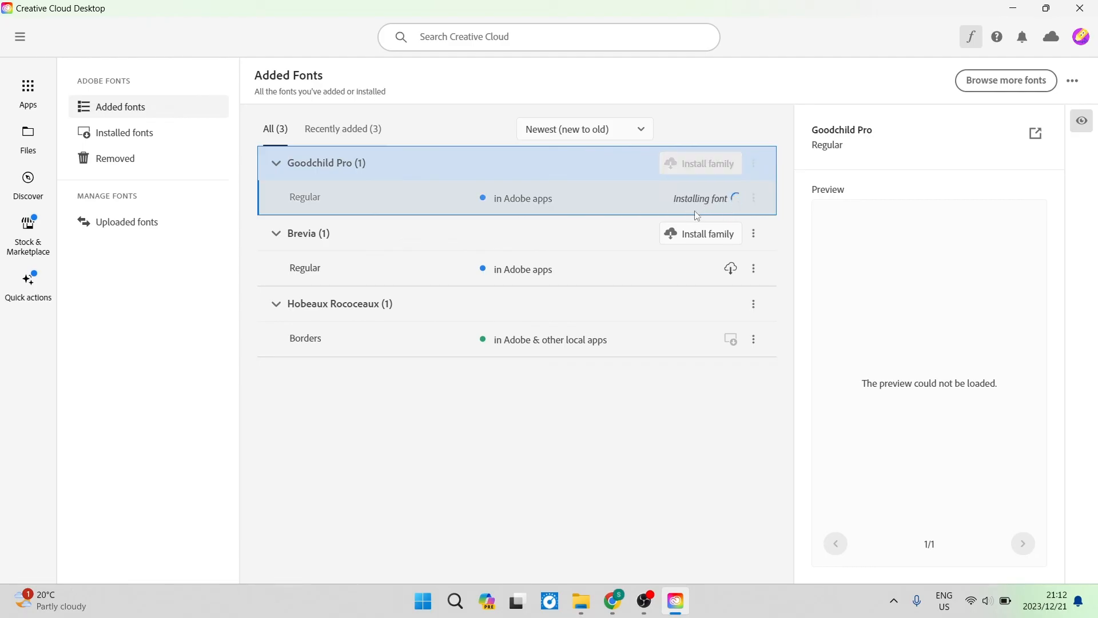
pyautogui.moveTo(720, 164)
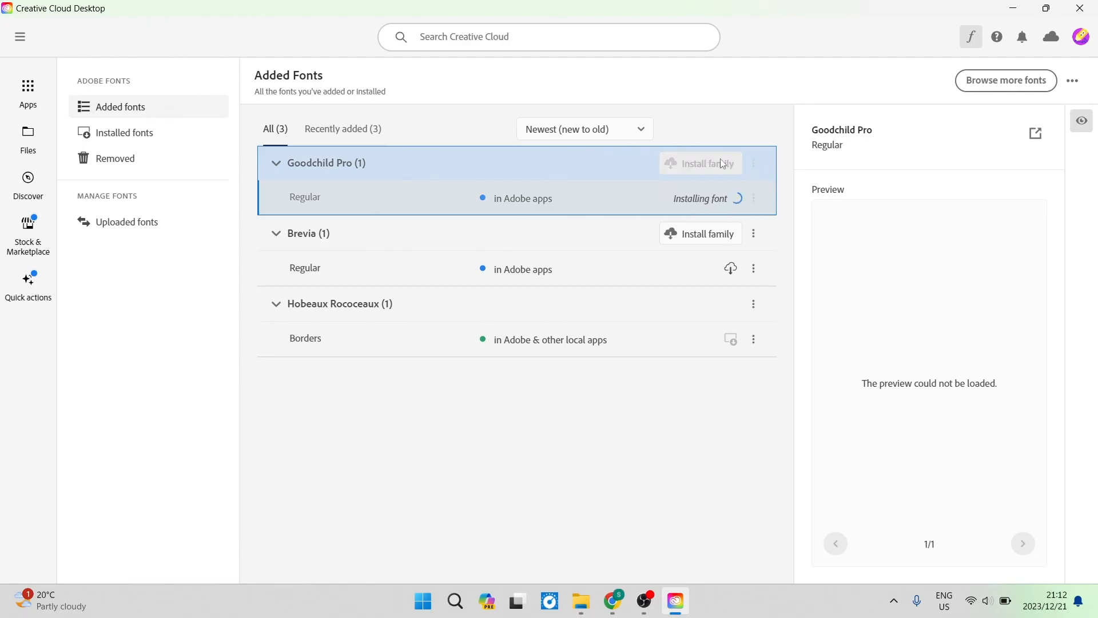